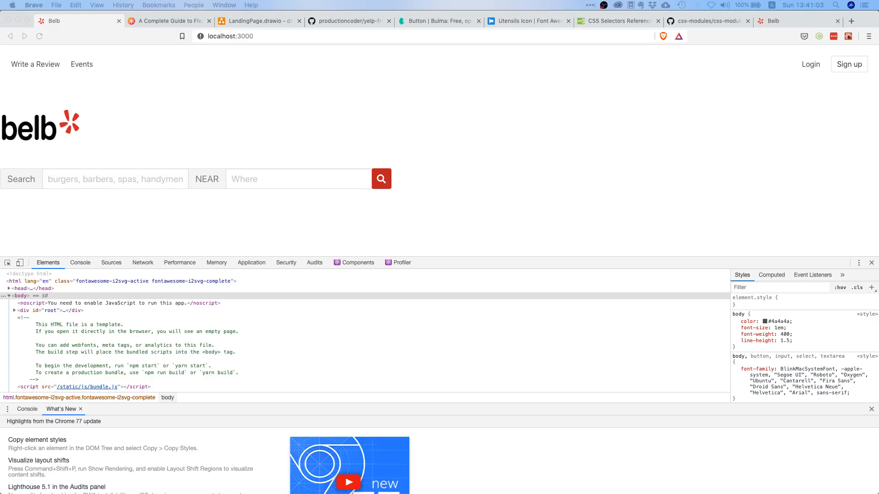
View the LandingPage.drawio mockup's suggestion row of Restaurants, Nightlife, Services and Delivery Service.
left_click(258, 21)
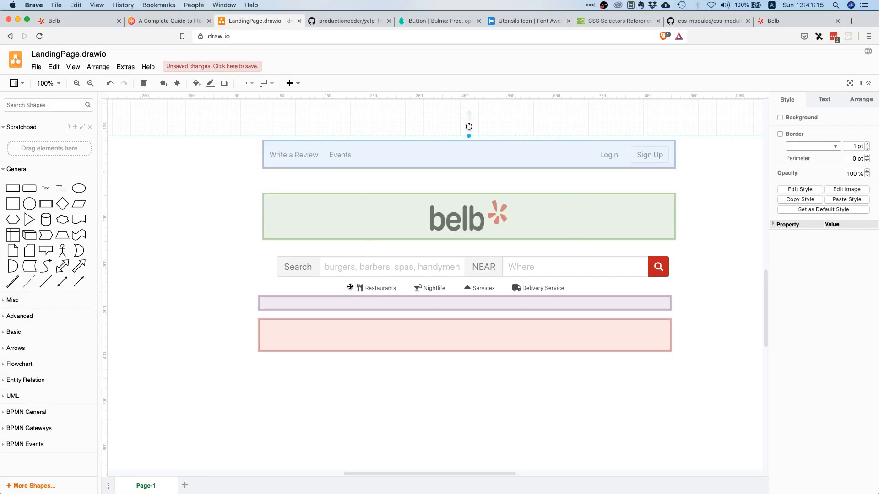
mouse_move(570, 288)
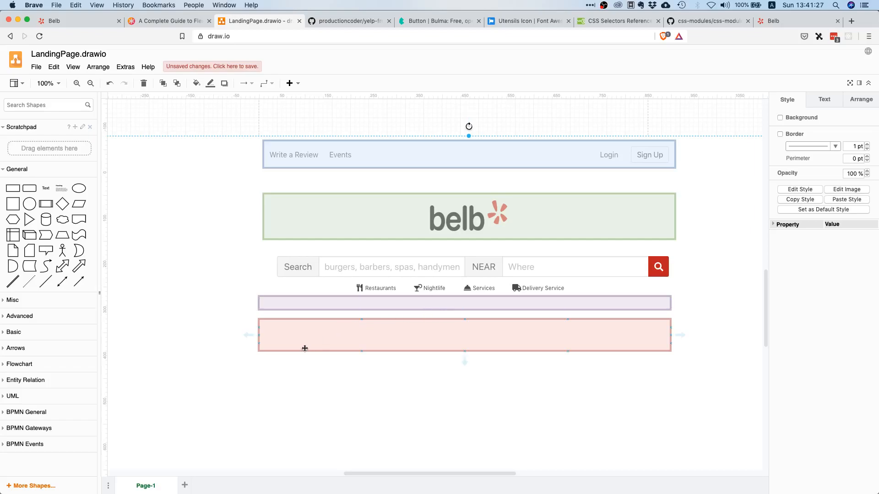
left_click(310, 400)
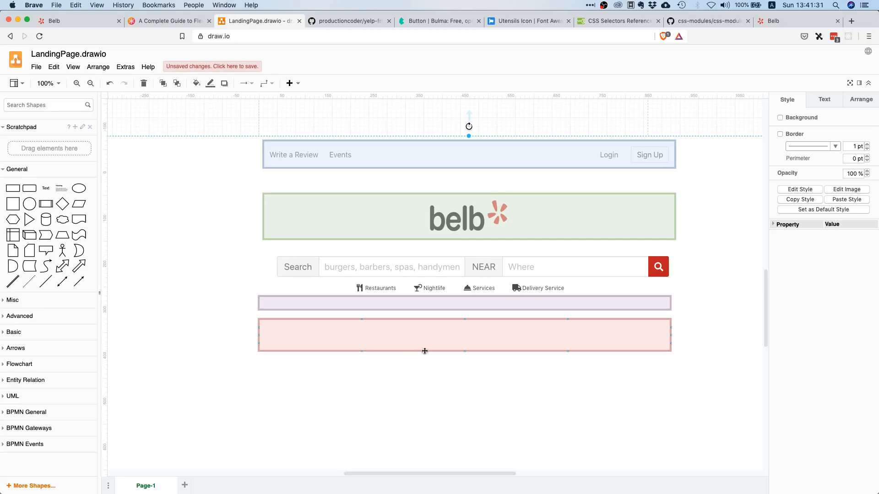
mouse_move(402, 356)
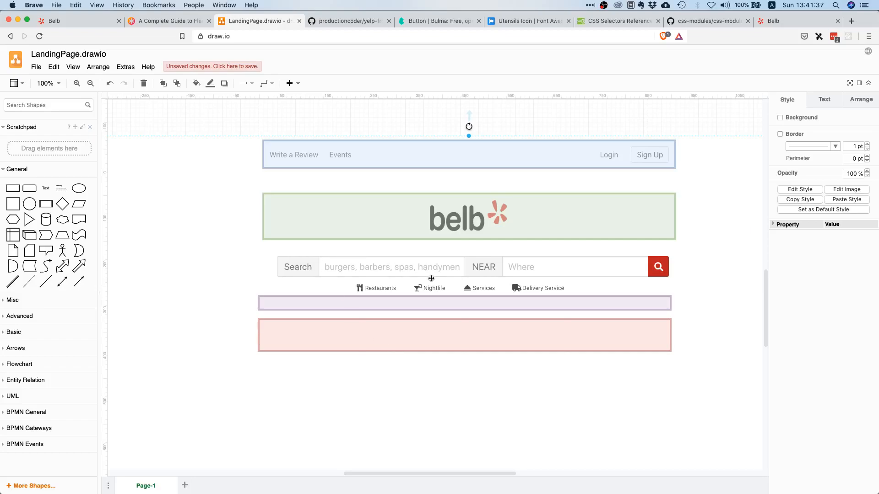
mouse_move(409, 404)
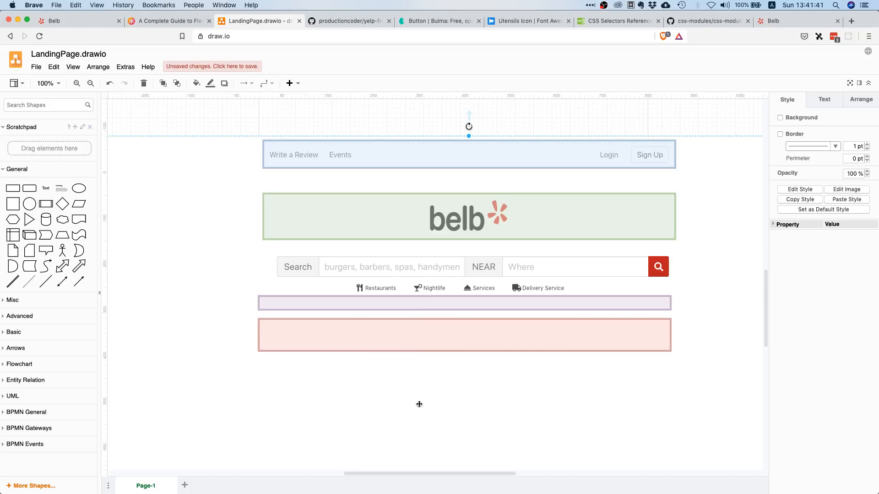
mouse_move(493, 485)
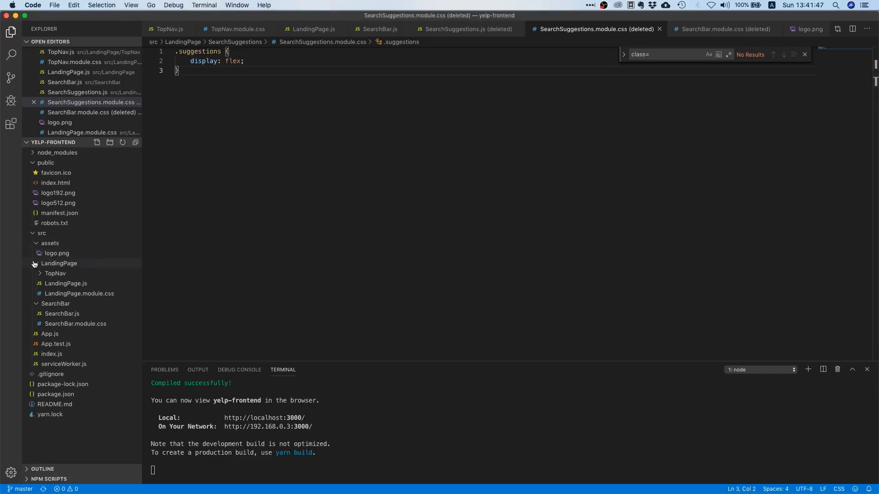
Create a SearchSuggestions folder under LandingPage with a new SearchSuggestions.js file.
left_click(58, 263)
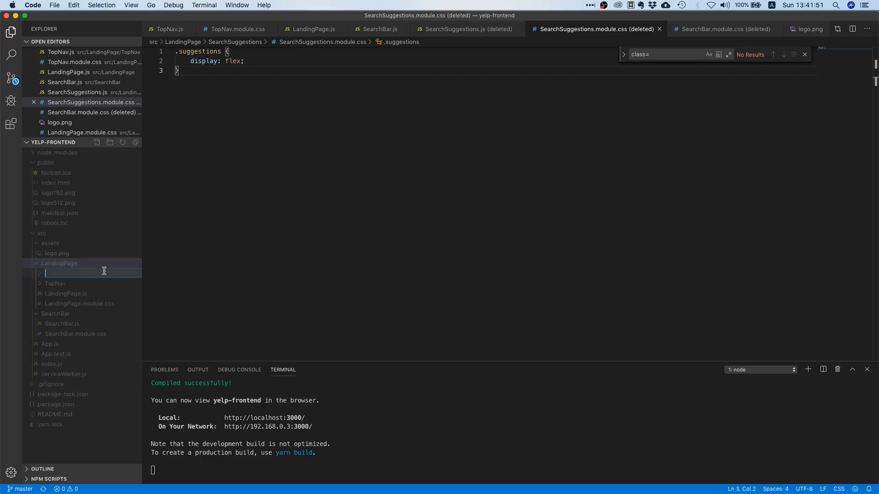
type("SearchSuggestions")
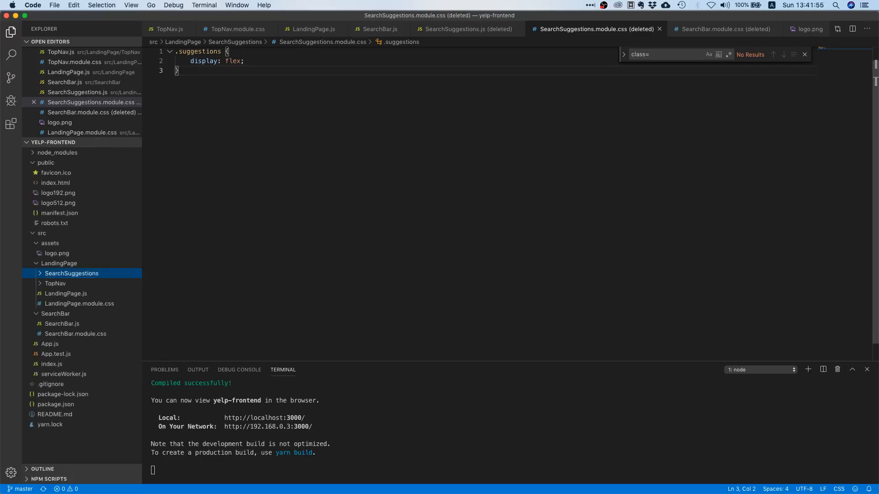
right_click(72, 273)
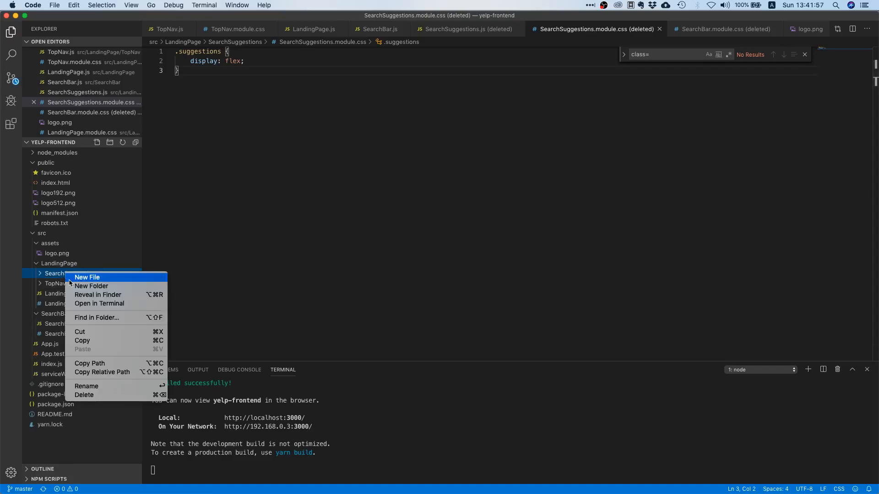
left_click(87, 276)
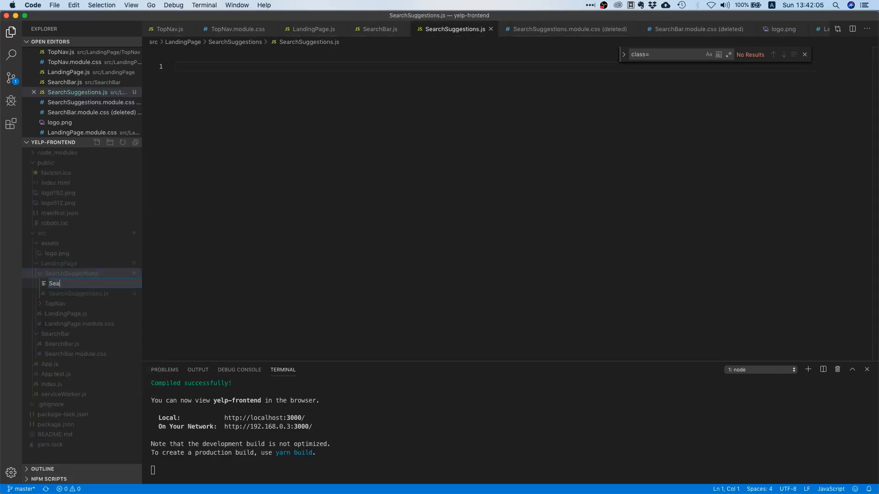
type("SearchSuggestions.")
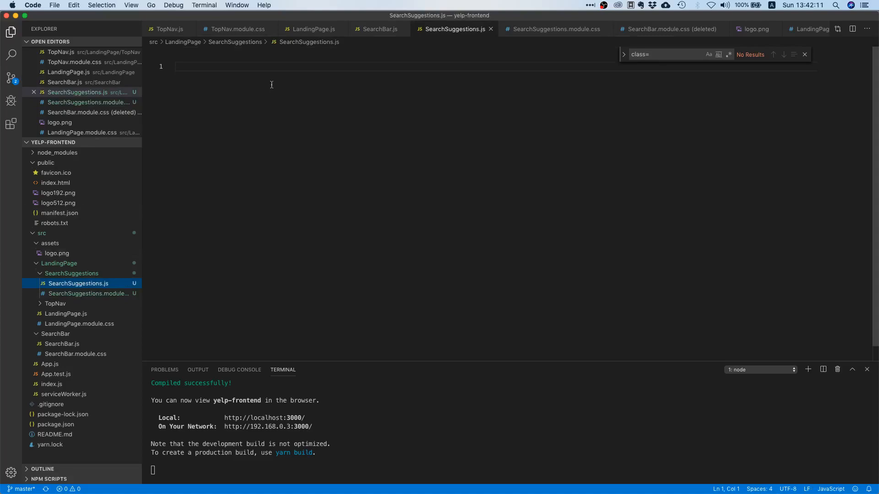
Import React and export a SearchSuggestions function returning <div>SearchSuggestions</div>.
type("import R")
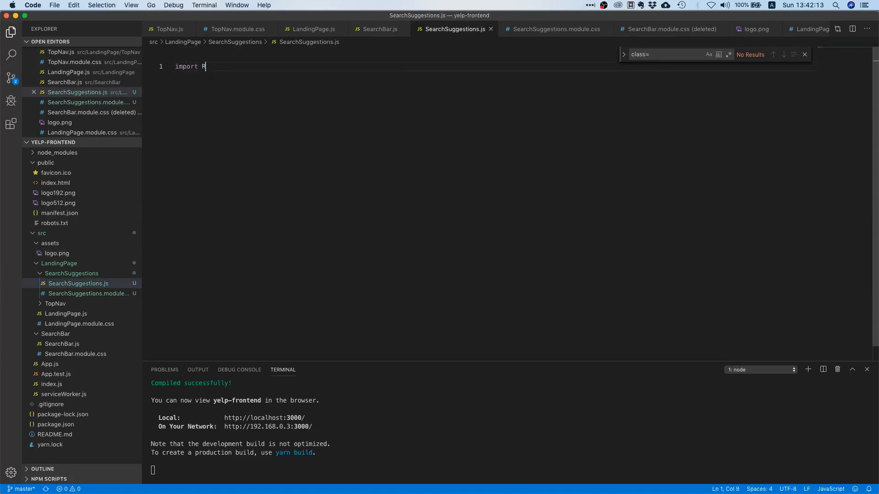
type("eact from")
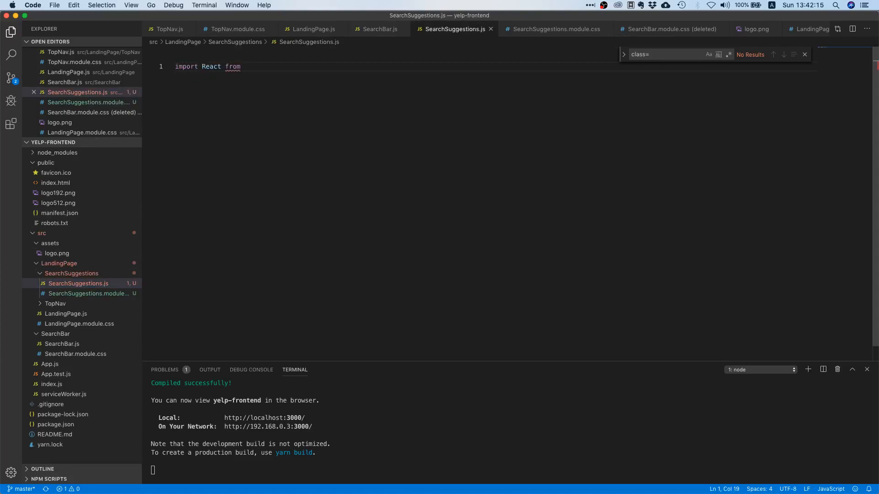
type("'react';")
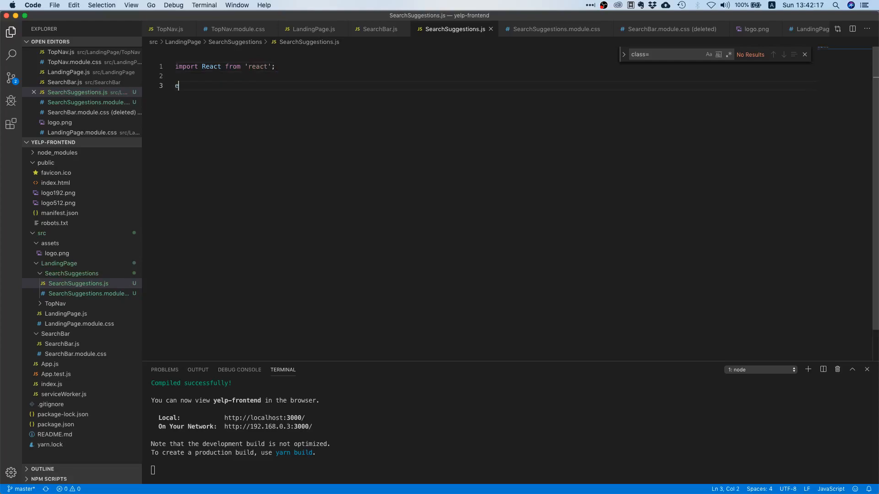
type("export function")
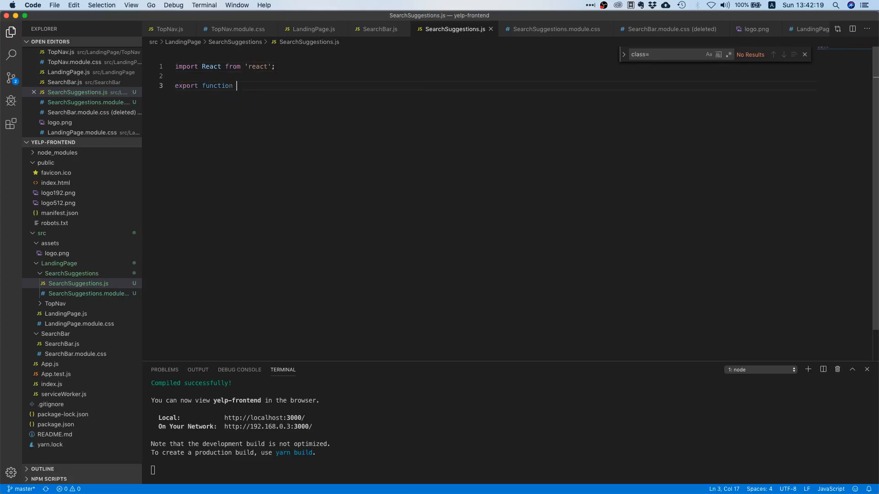
type("SearchSugges")
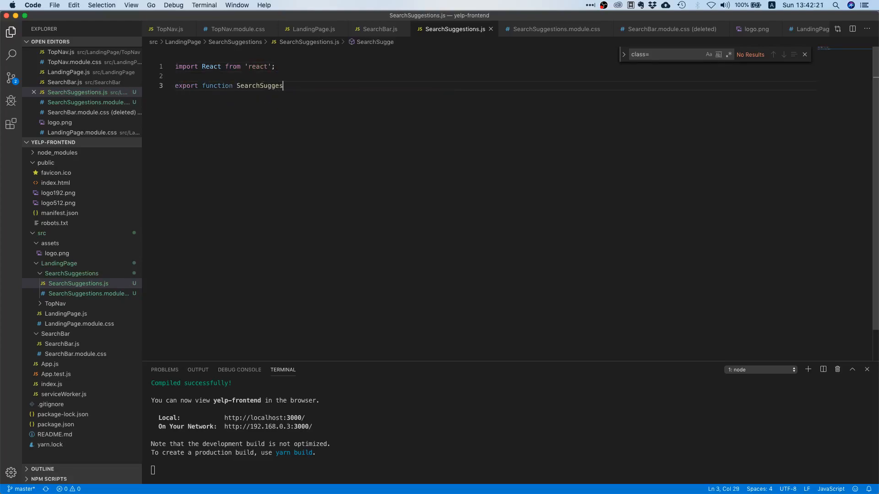
type("tions()")
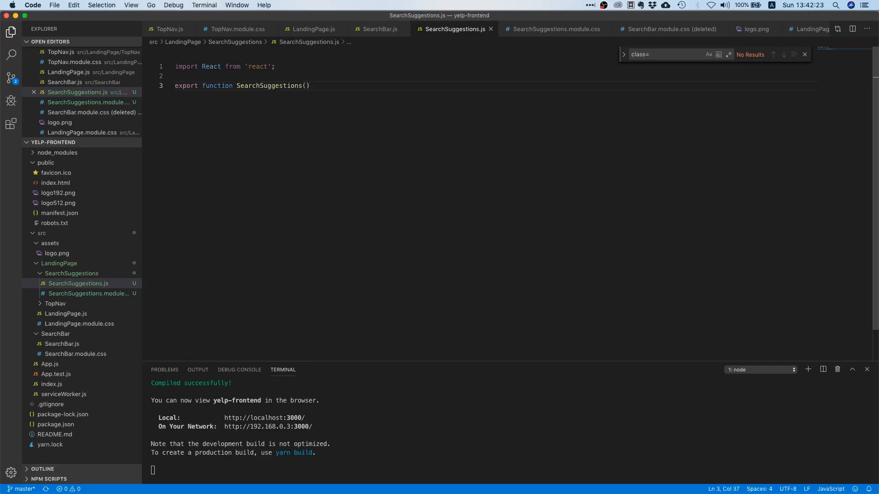
type("{")
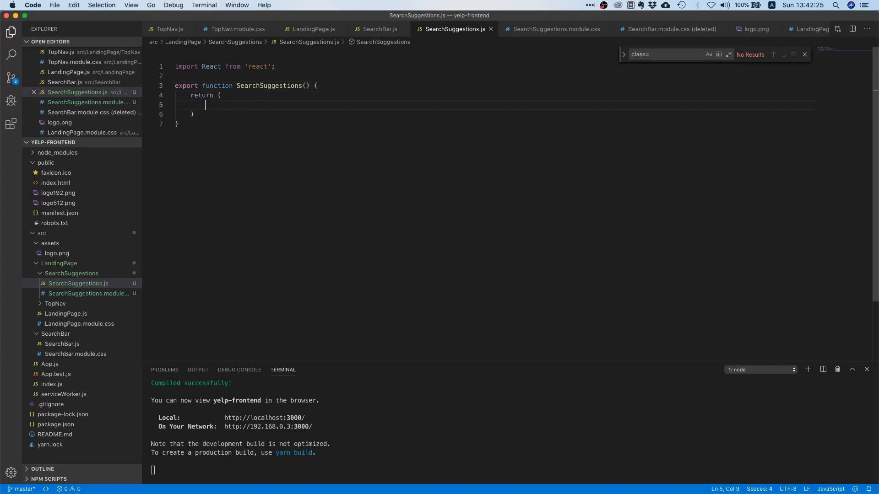
type("<div")
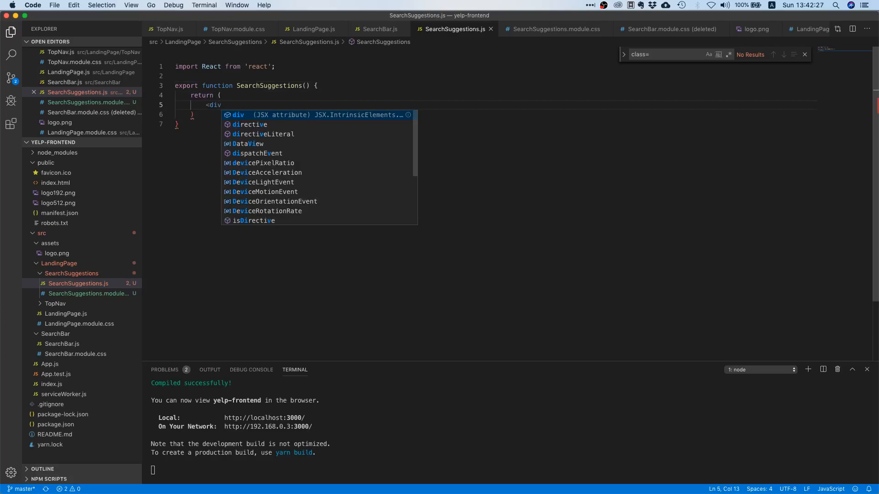
type("SearchSuggestions</div>")
left_click(495, 113)
type(";")
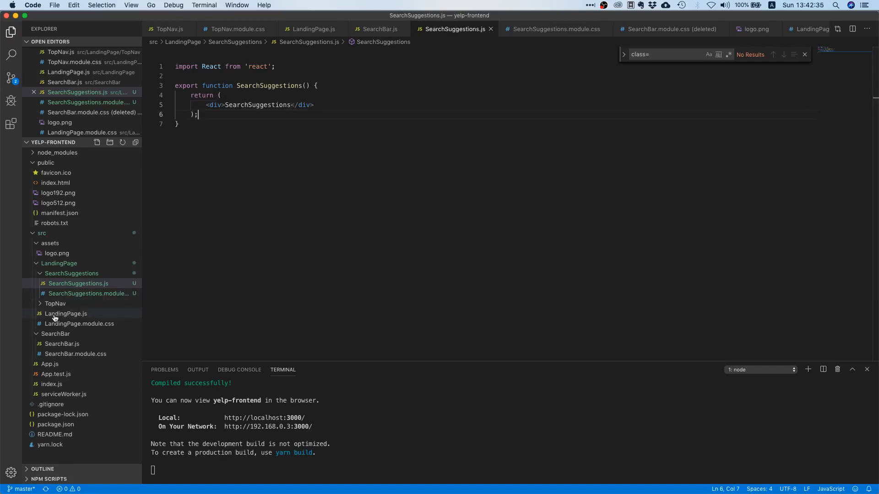
left_click(66, 313)
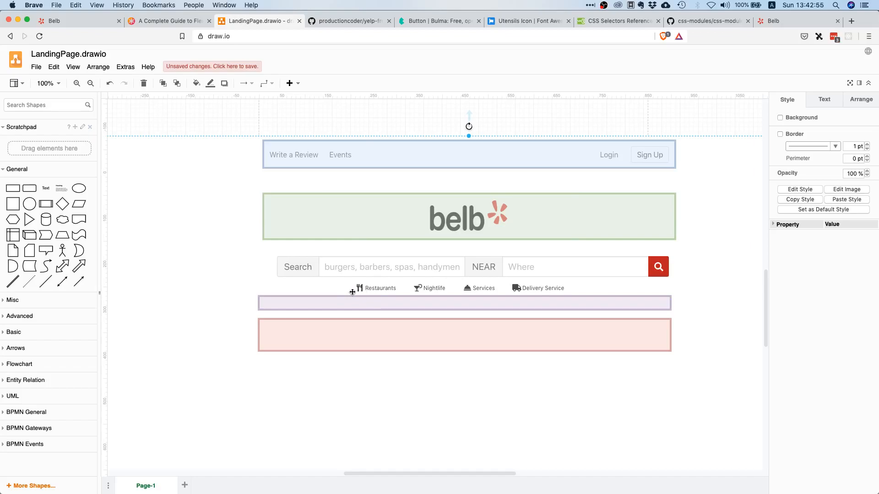
mouse_move(578, 288)
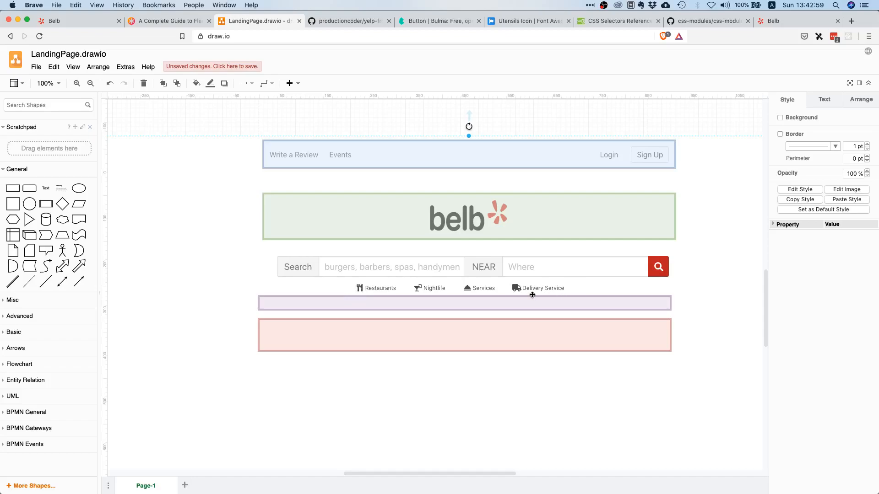
mouse_move(531, 295)
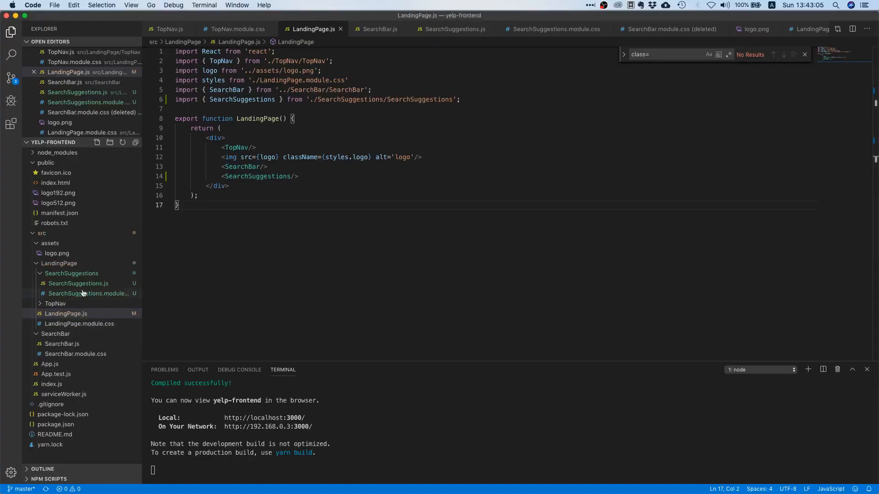
Add a .suggestions class to SearchSuggestions.module.css and return to SearchSuggestions.js.
left_click(88, 293)
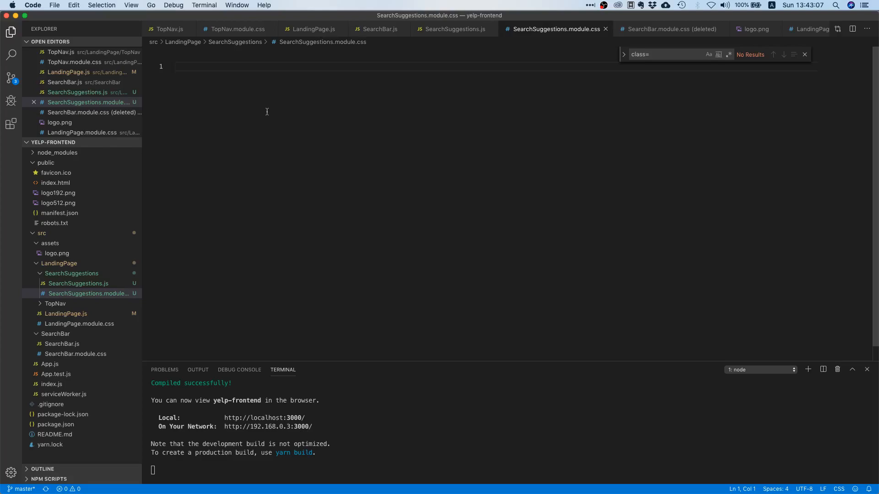
type(".suggestions {")
type("display: flex;")
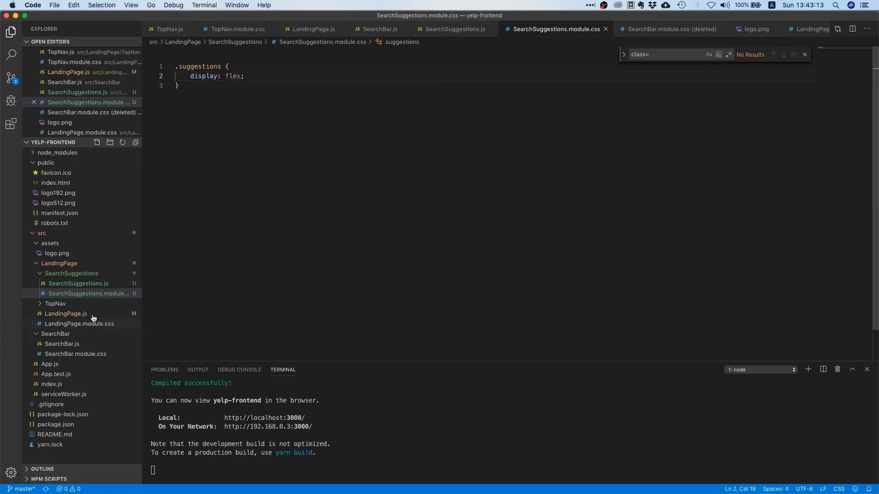
left_click(78, 283)
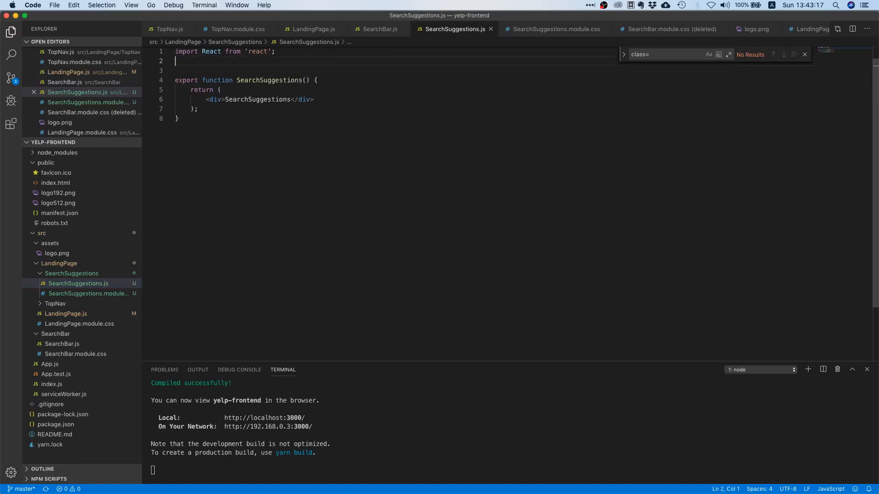
Import styles from './SearchSuggestions.module.css'.
type("import styles from 'SearchSuggestions.m")
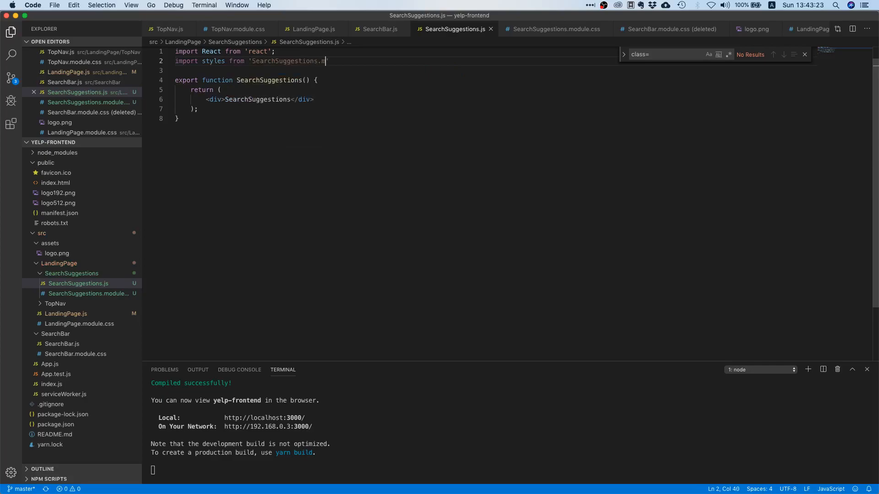
type("odule.css';")
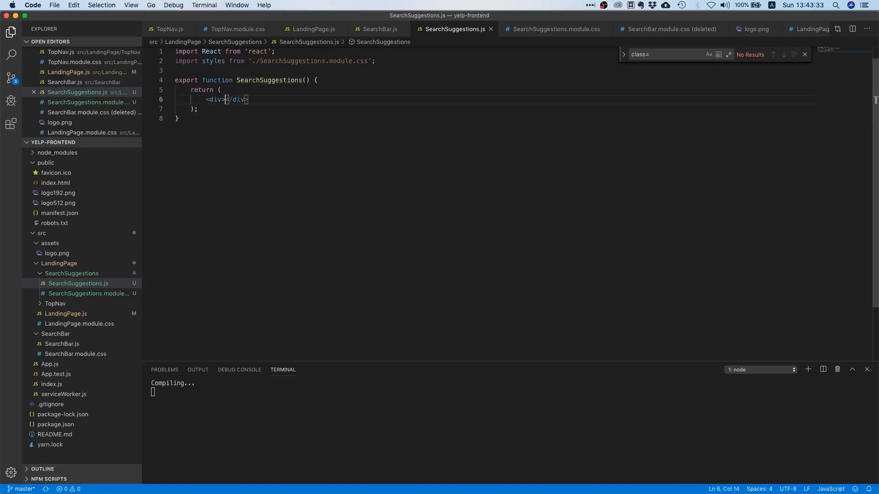
Give the emptied wrapper div className={styles.suggestions}.
key("Enter")
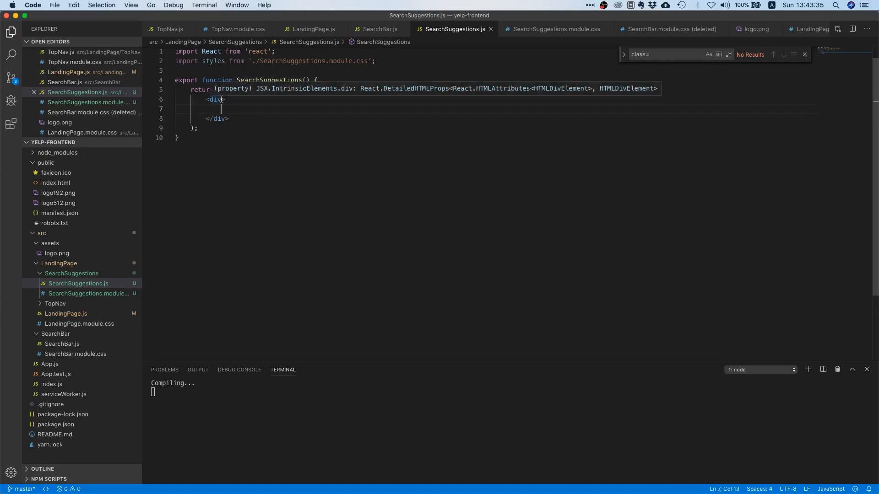
type("className=")
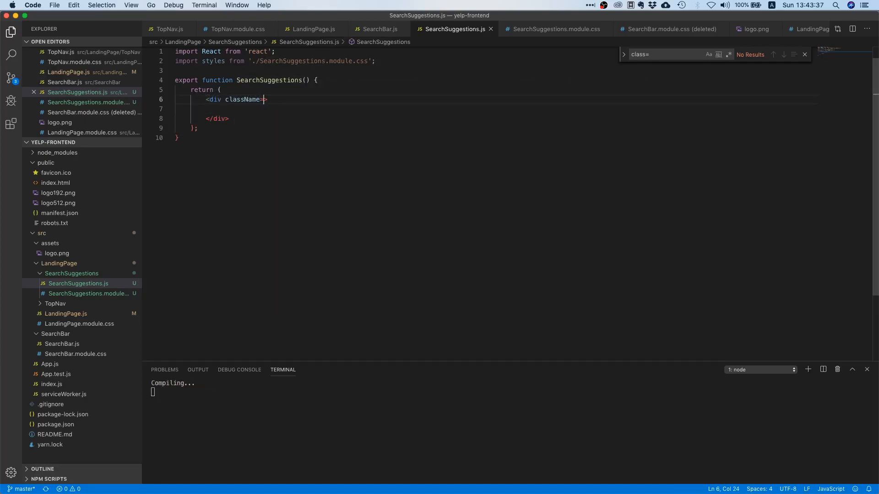
type("{styles.}")
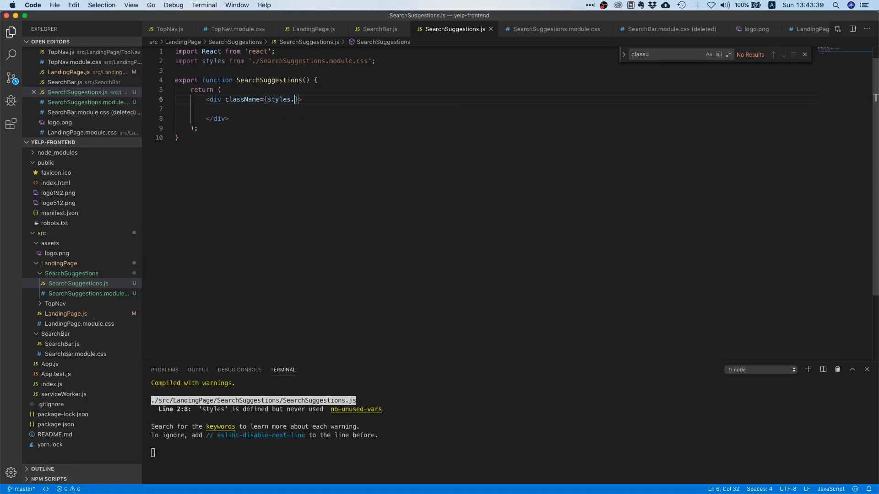
type(".")
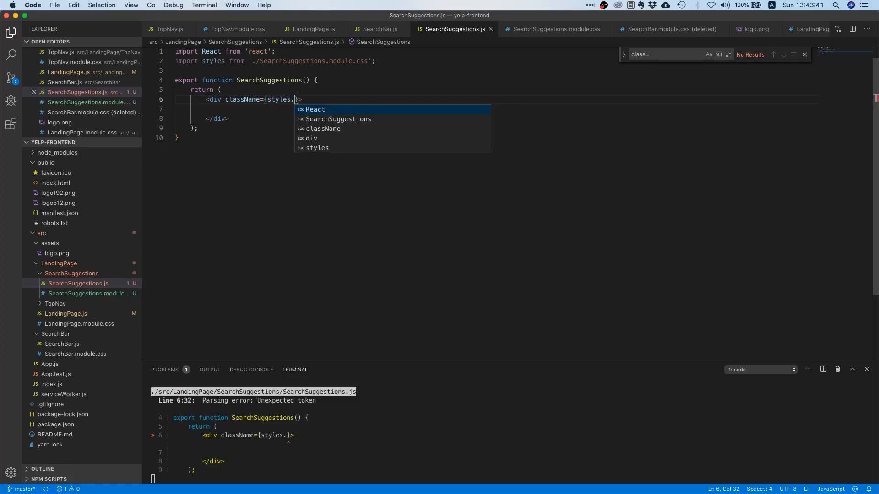
type("suggestions")
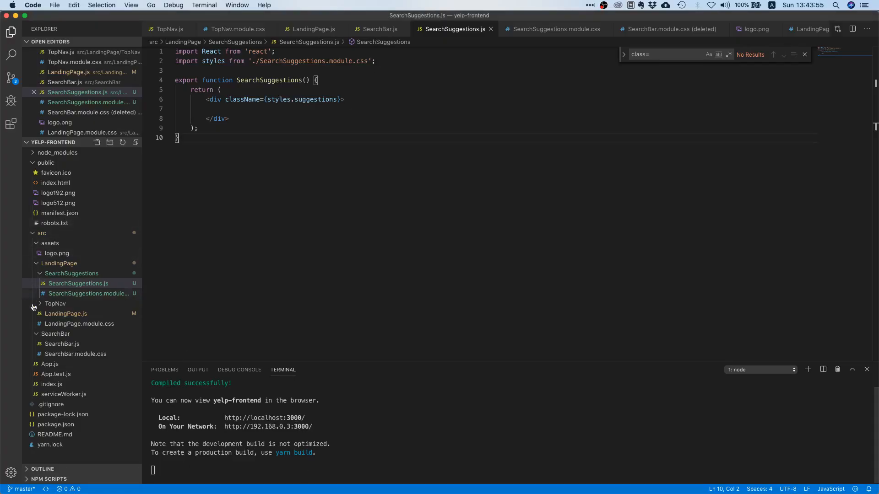
Copy SearchBar.js's icon span into the suggestions div and add a Restaurant label span.
left_click(55, 303)
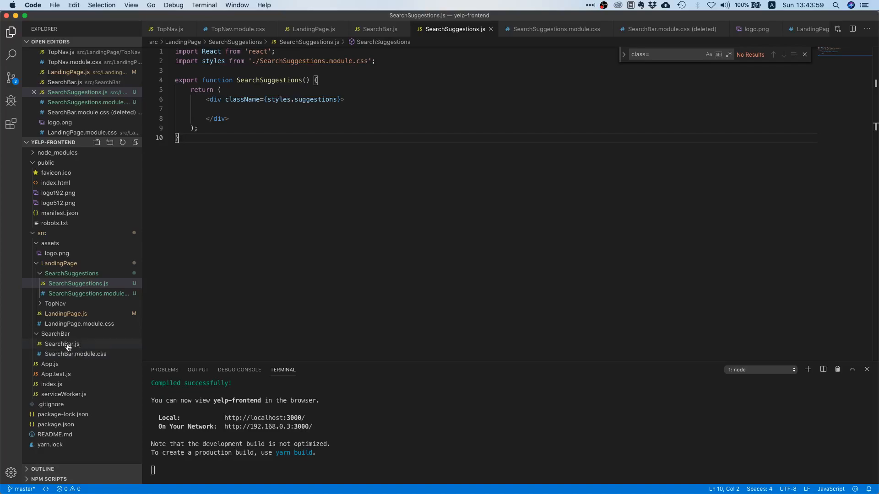
left_click(62, 343)
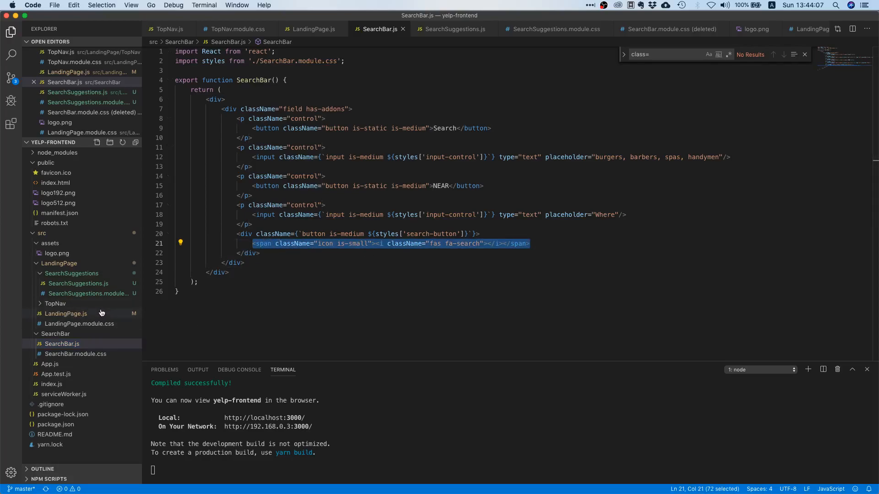
mouse_move(57, 304)
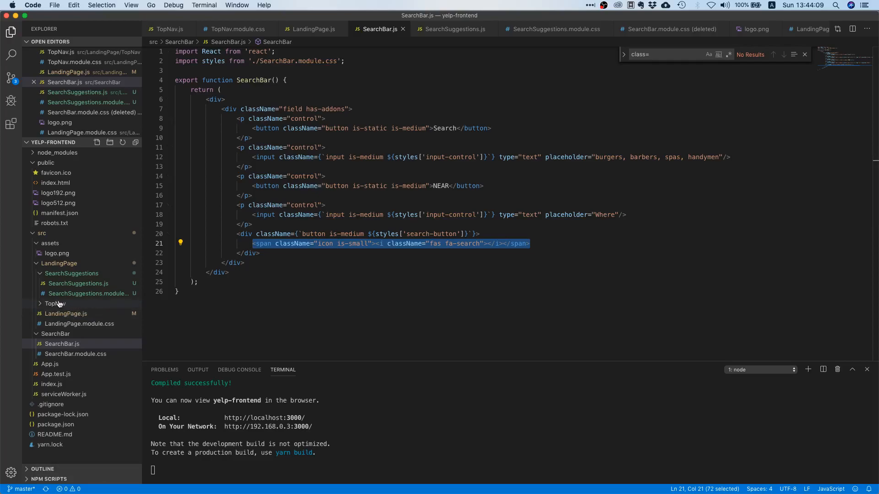
mouse_move(79, 286)
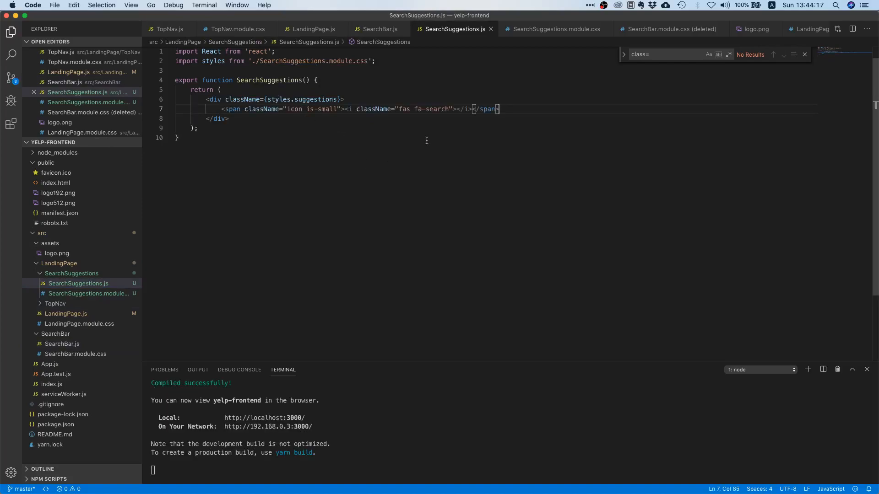
type("<")
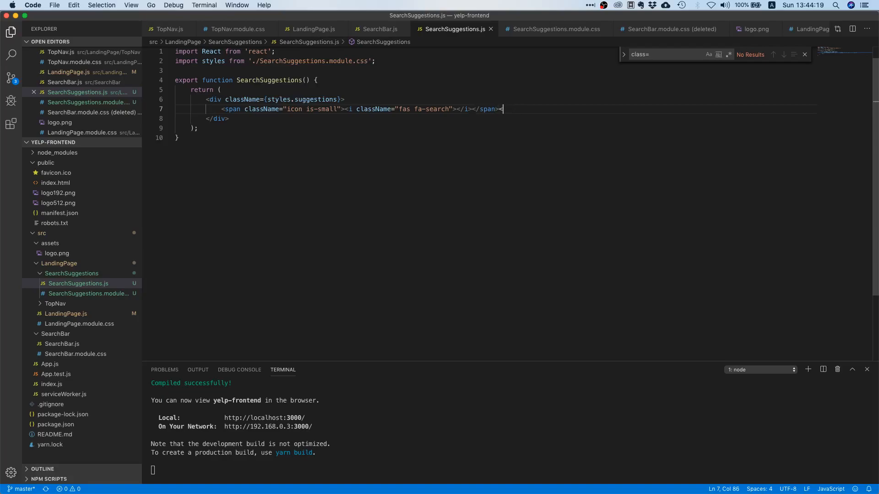
type("<span></span>")
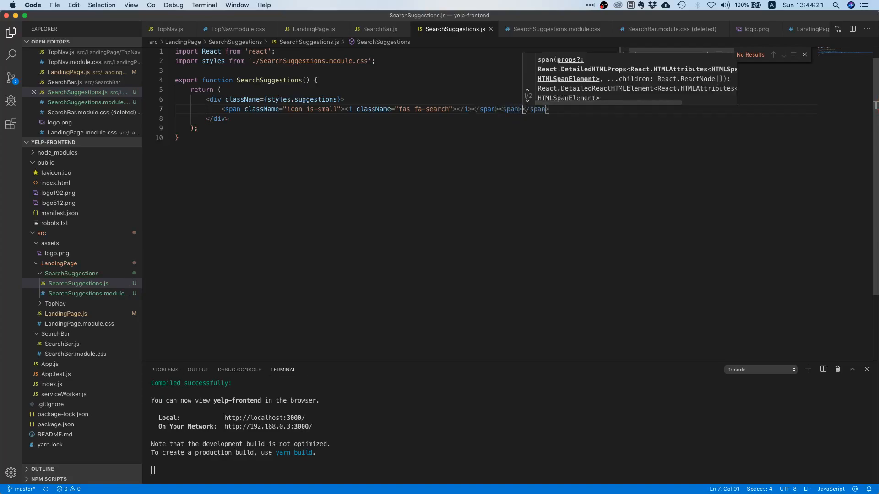
type("Restaurants")
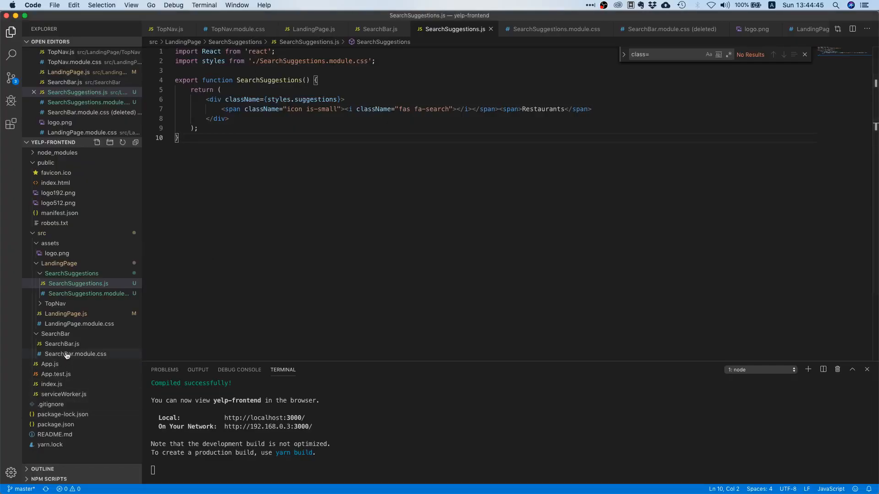
Scope SearchBar.module.css's white icon rule to :global(.icon).search-icon.
left_click(76, 354)
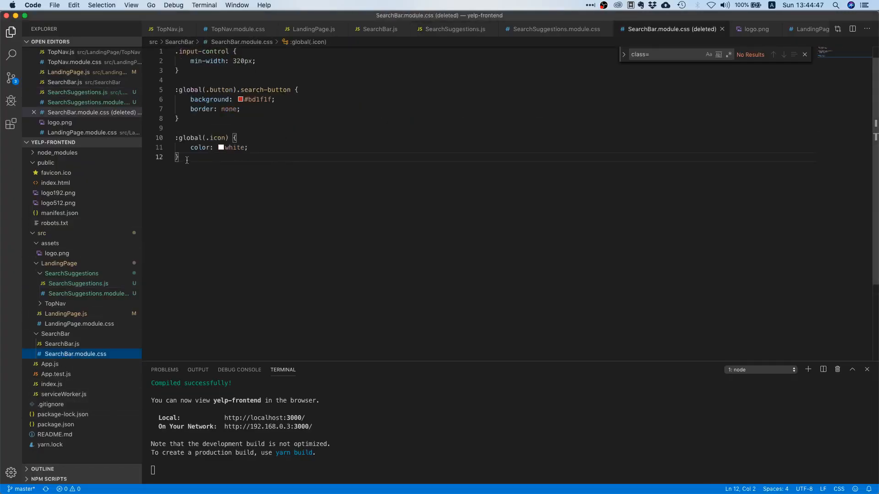
mouse_move(194, 139)
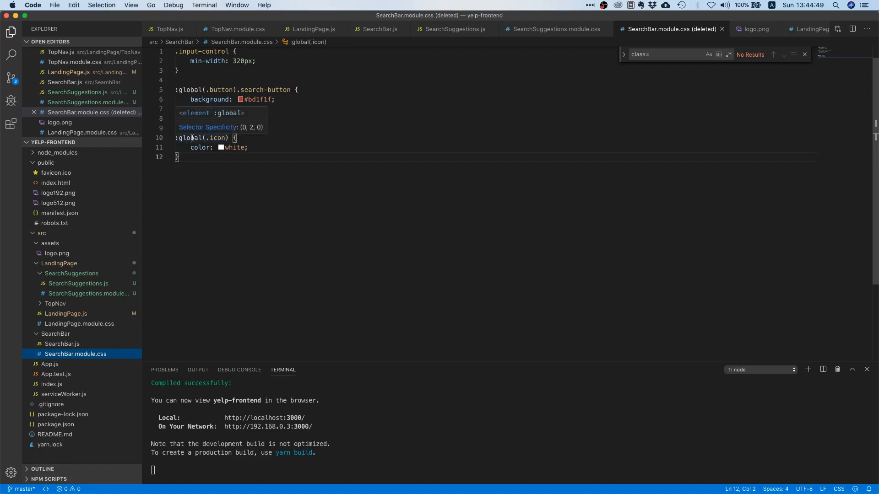
type("border: none;")
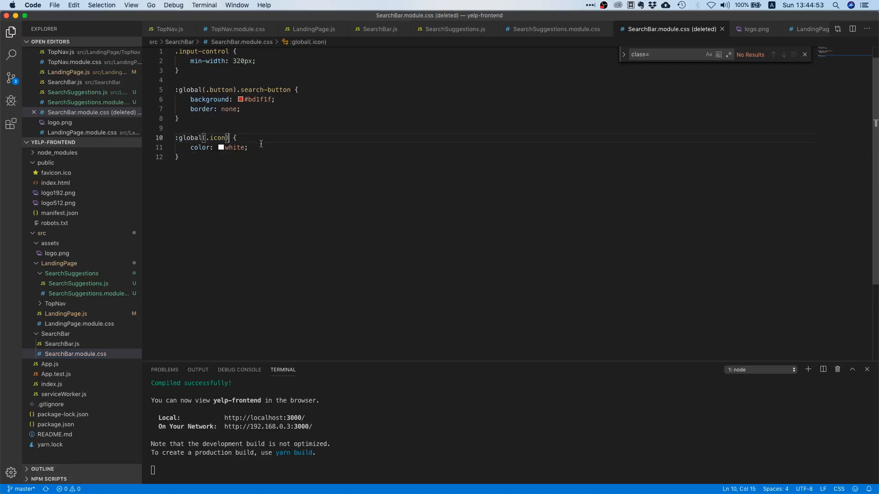
type(".search-i")
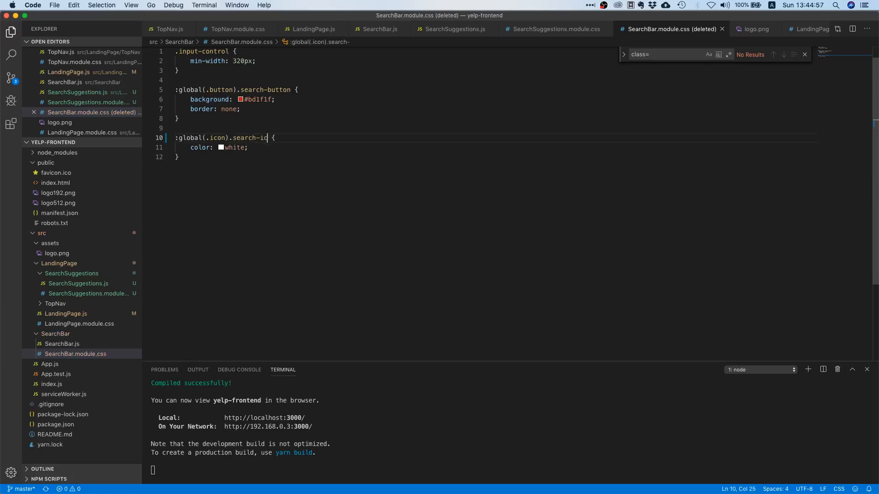
type("con")
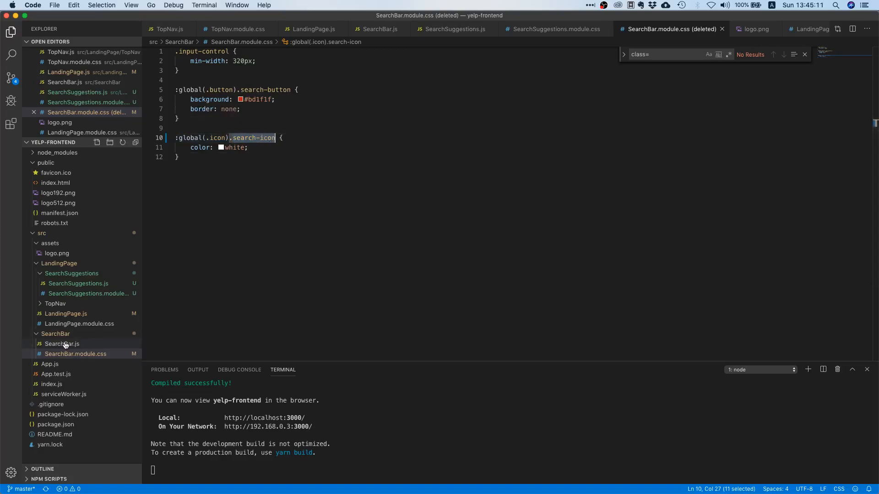
Change SearchBar.js's icon span className to `icon is-small ${styles['search-icon']}`.
left_click(62, 343)
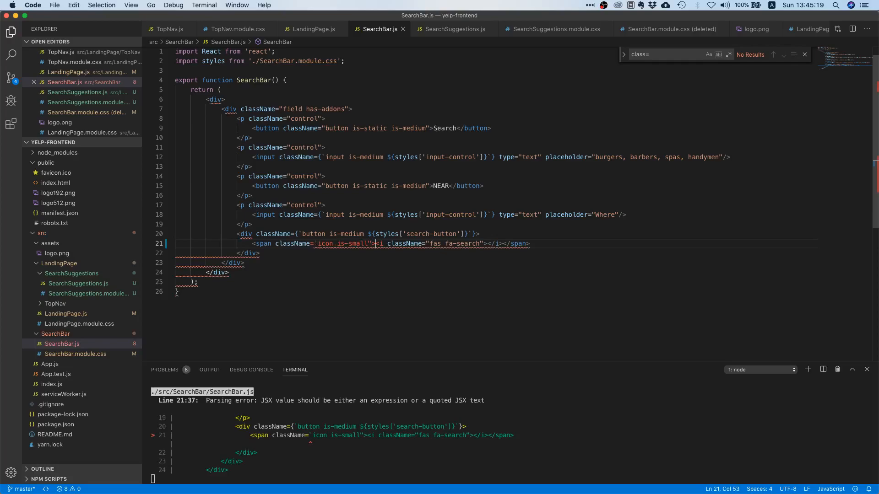
key("Backspace")
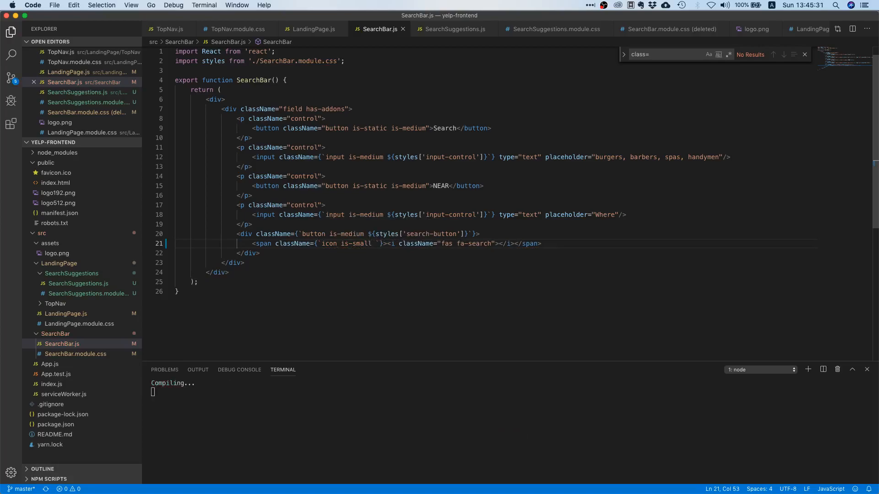
type("${}")
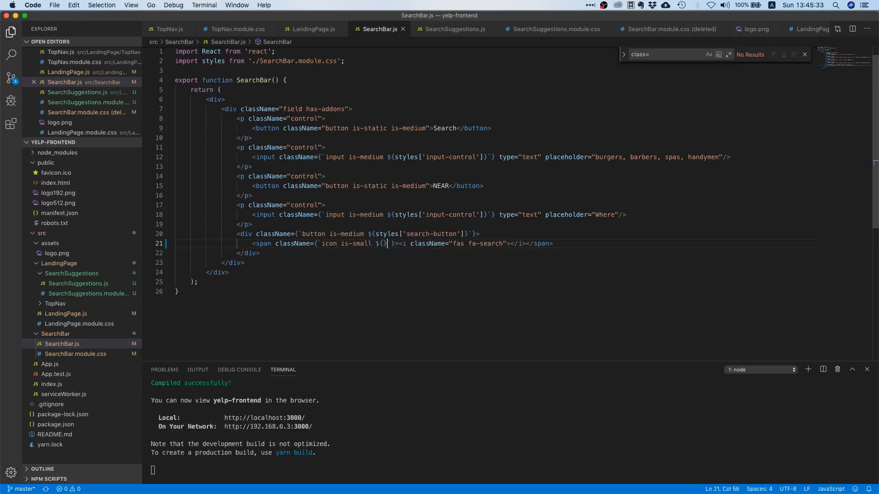
type("styles.")
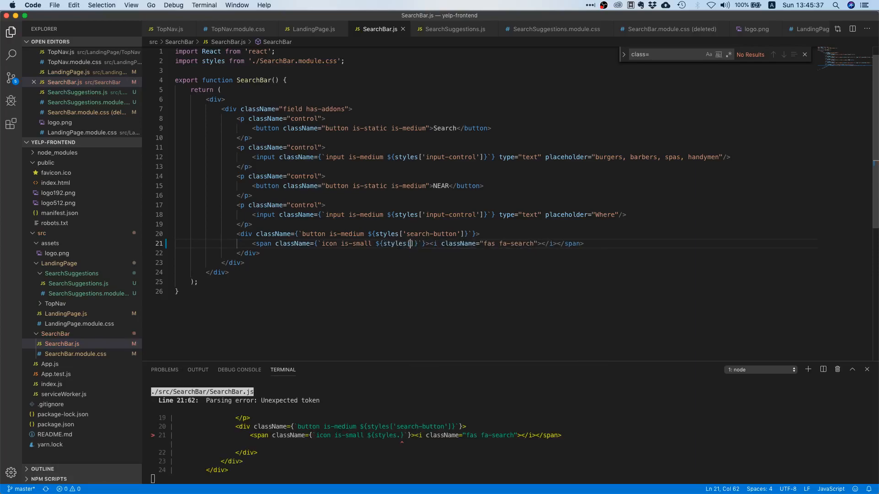
type("'search'")
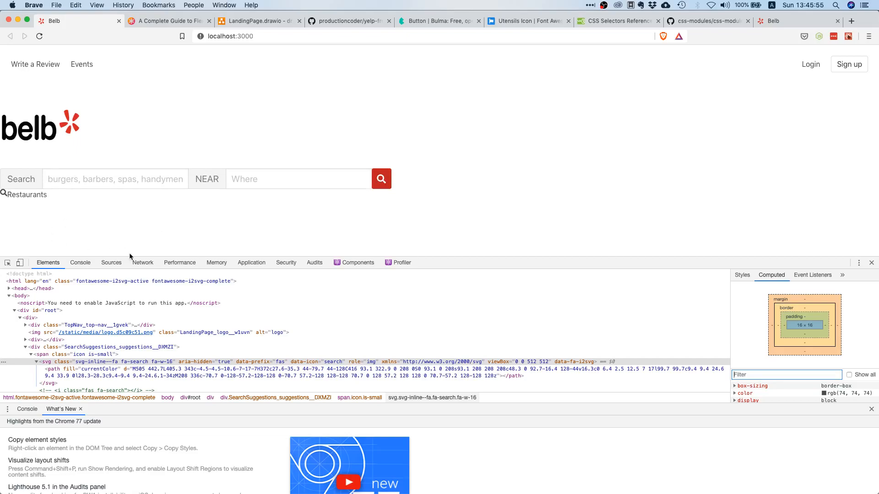
View the LandingPage.drawio mockup in Brave to compare its four suggestions.
left_click(258, 22)
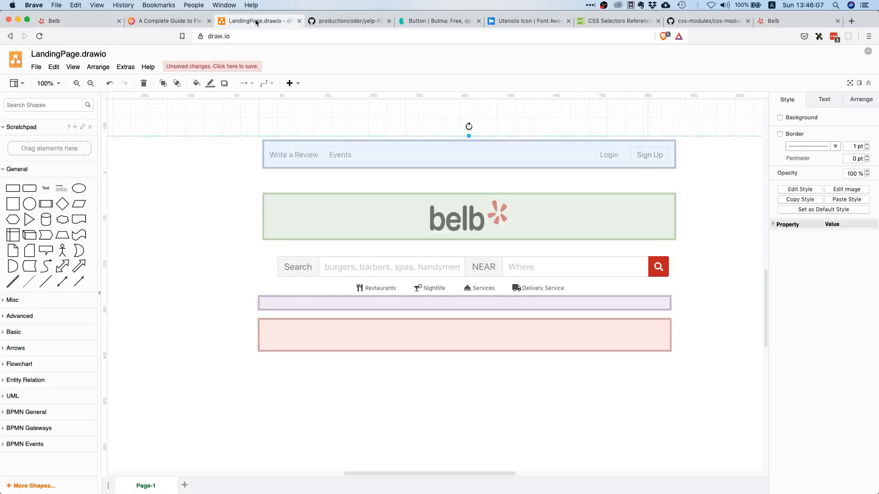
mouse_move(381, 284)
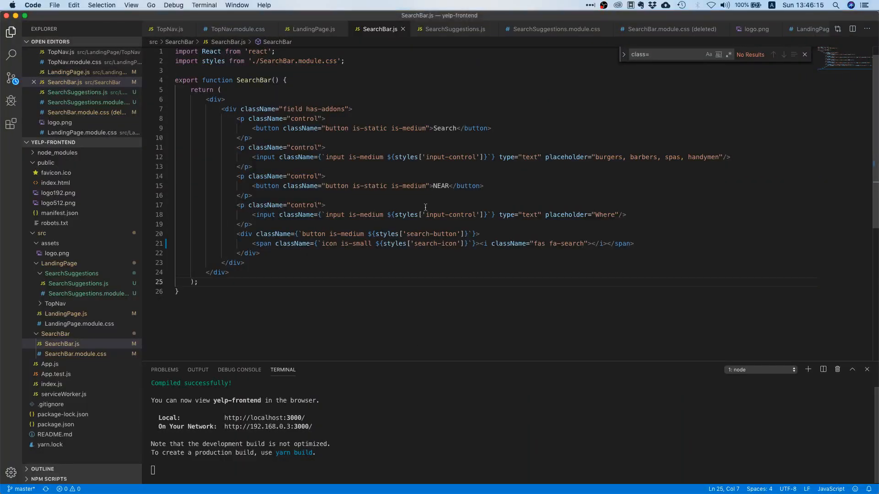
Add a .suggestion rule with font-size: .75rem to SearchSuggestions.module.css.
left_click(671, 29)
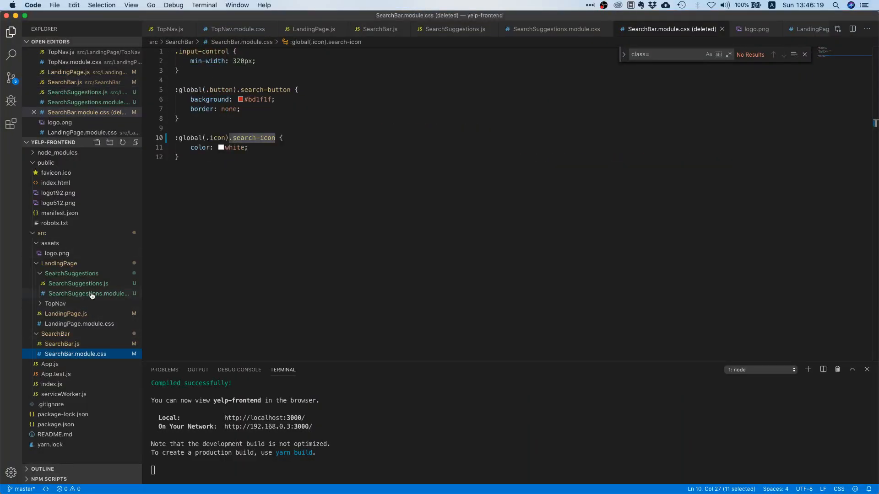
left_click(88, 293)
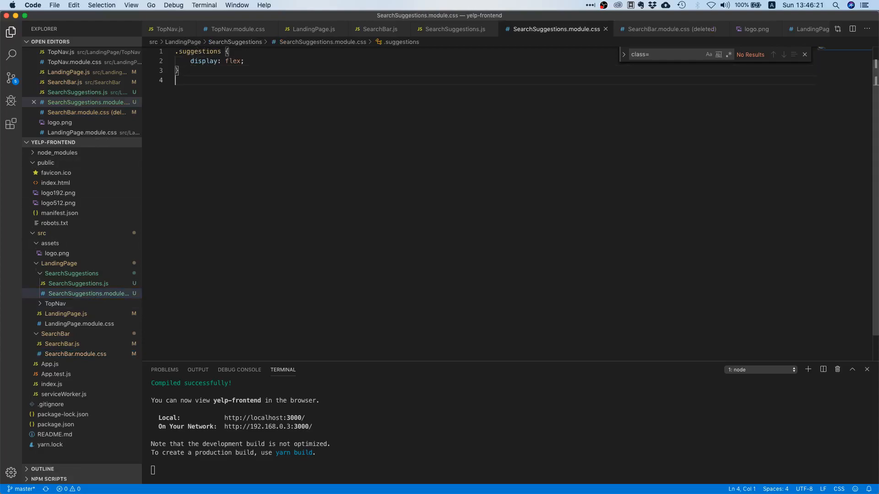
type(".suggestion")
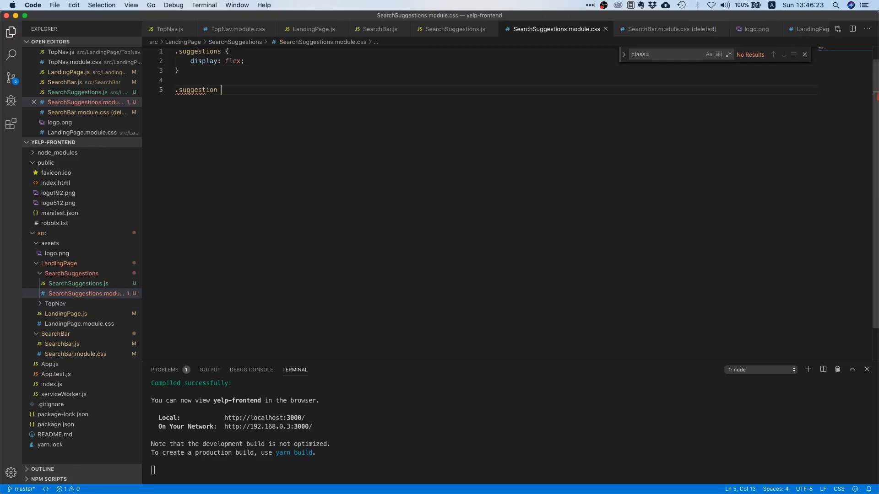
type("{")
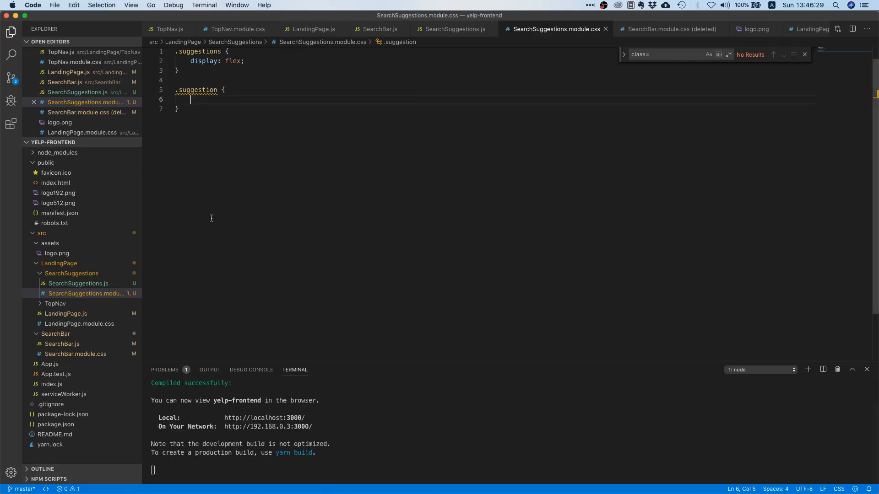
type("font-size:")
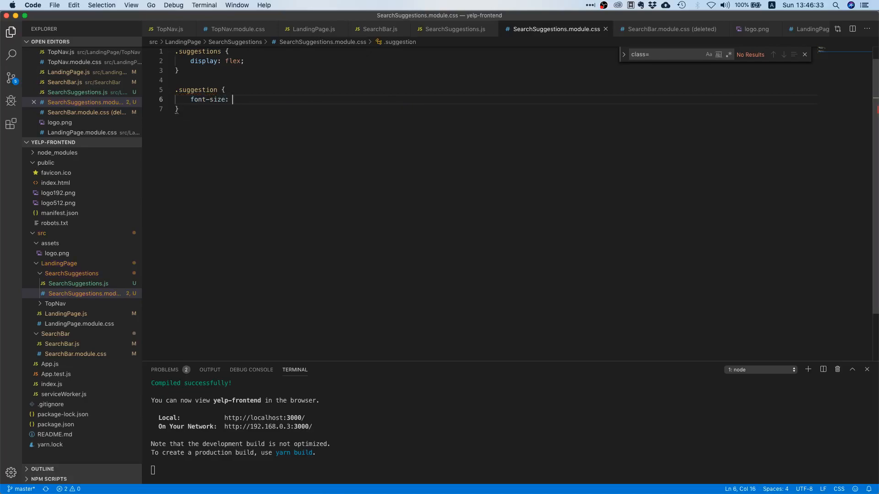
type(".75rem")
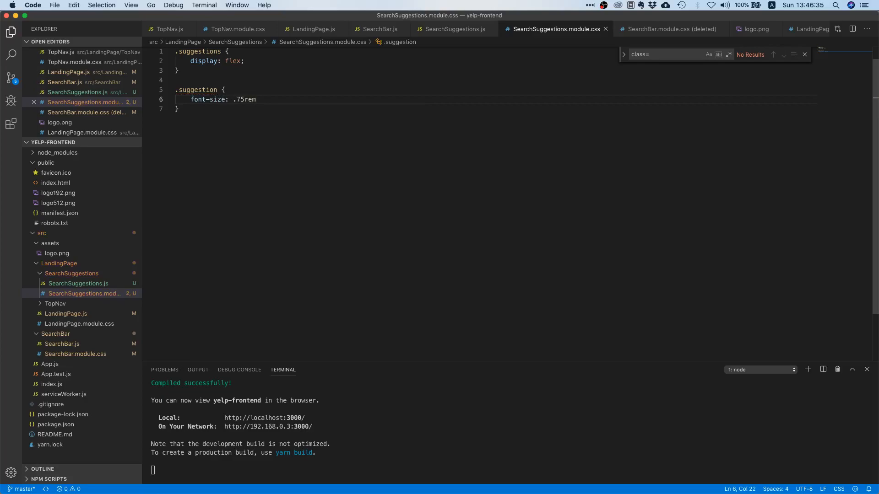
type(";")
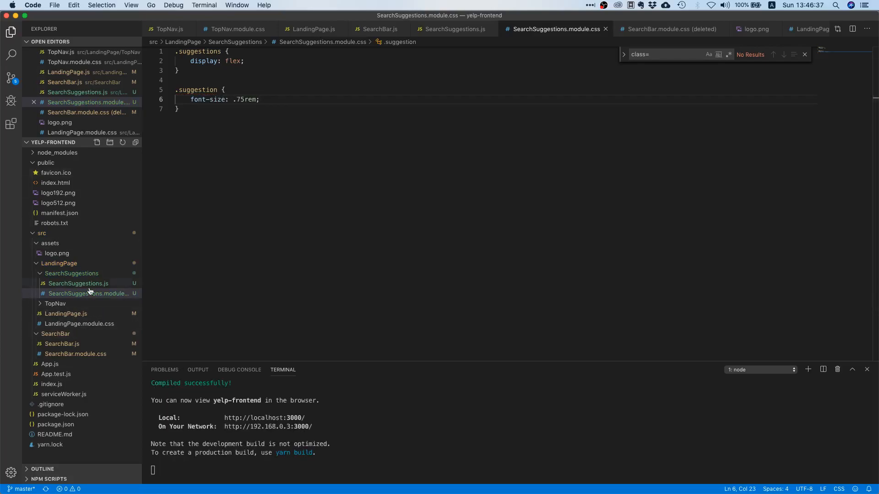
left_click(78, 283)
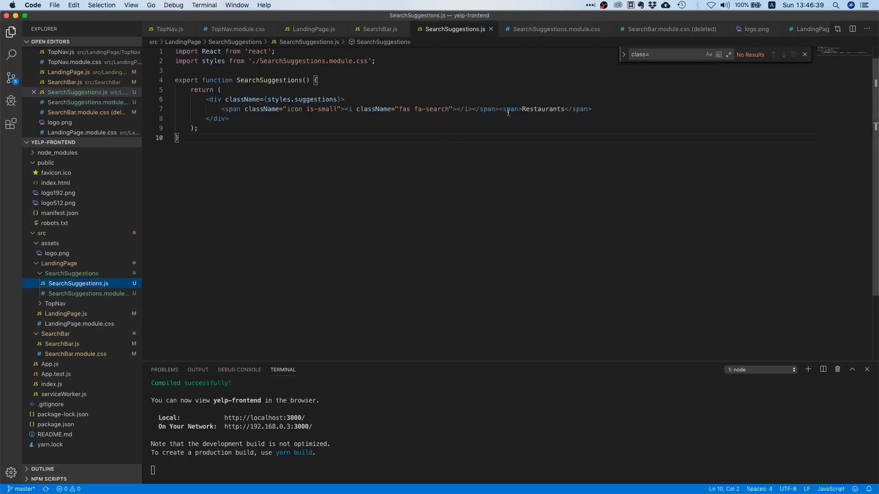
Give the Restaurants span className={styles.suggestion} and return to the CSS module.
type("className=")
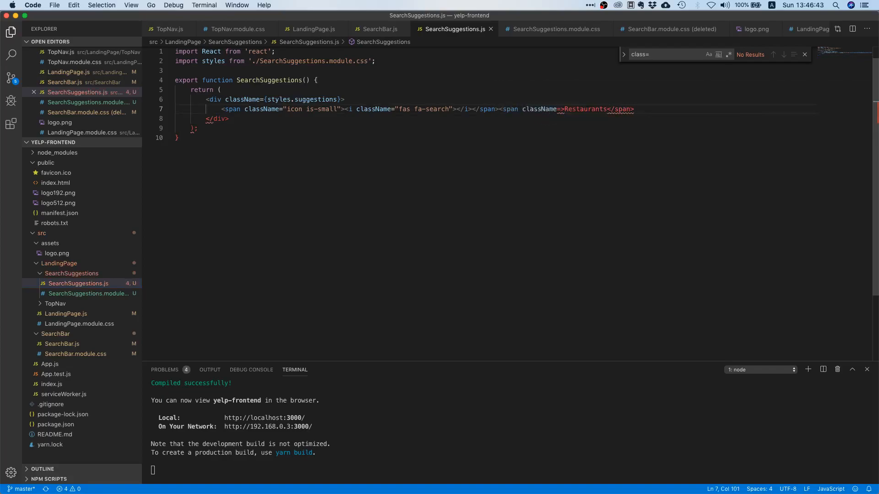
type("{styles.suggestion")
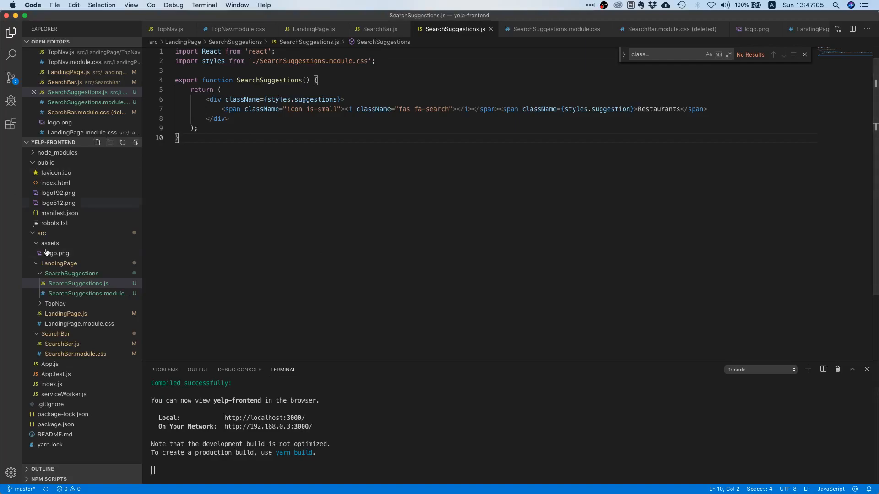
left_click(88, 294)
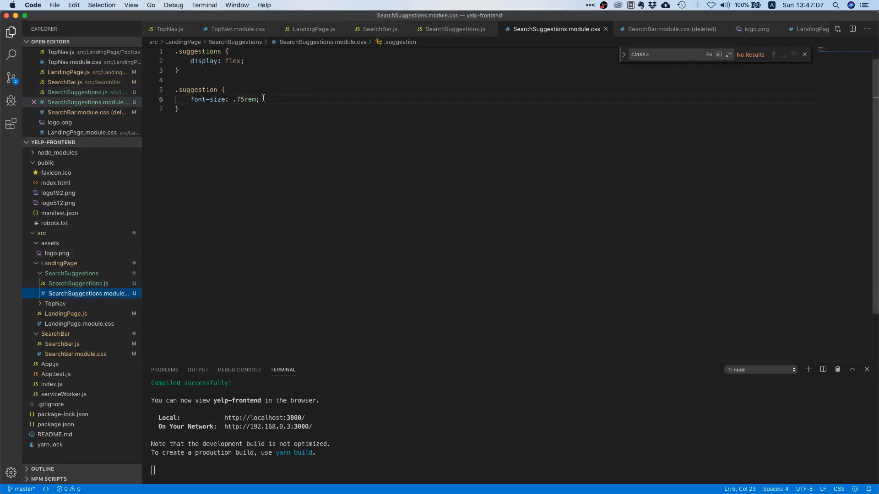
Add margin-left: 4px; to the .suggestion rule.
key("Return")
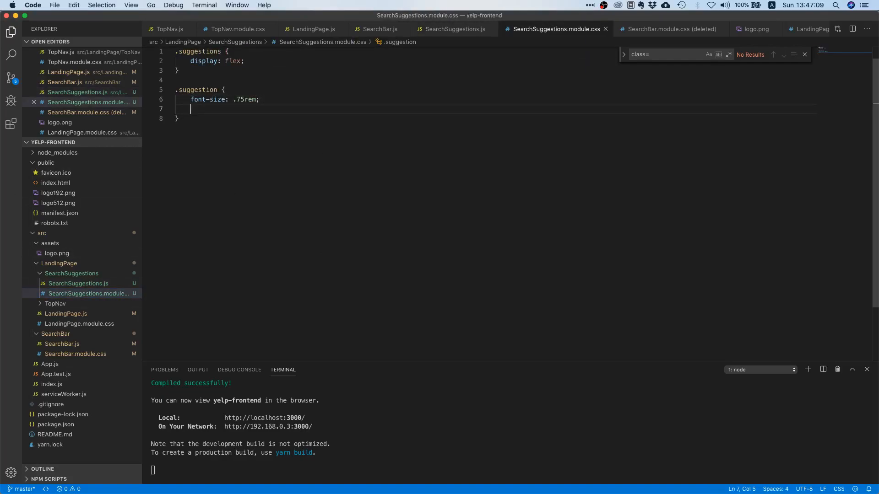
type("margin-left: 4")
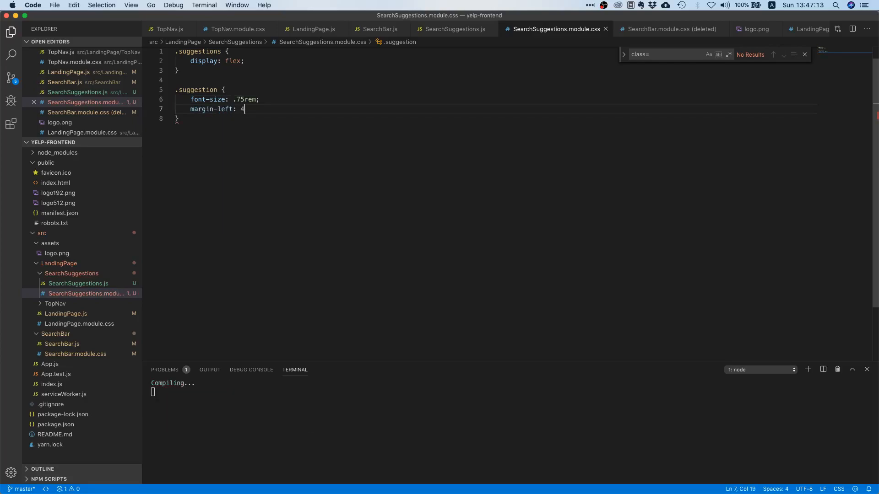
type("px;")
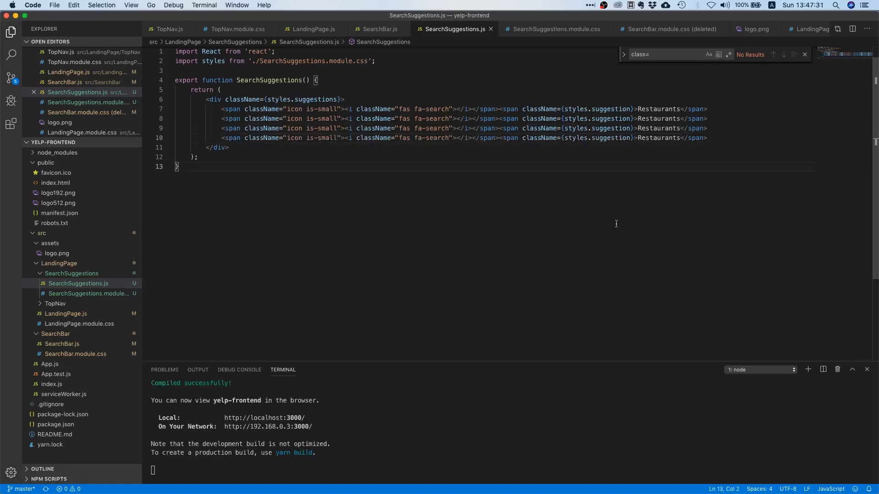
Add margin-right: 2.5rem; to .suggestion after the left margin declaration.
left_click(87, 293)
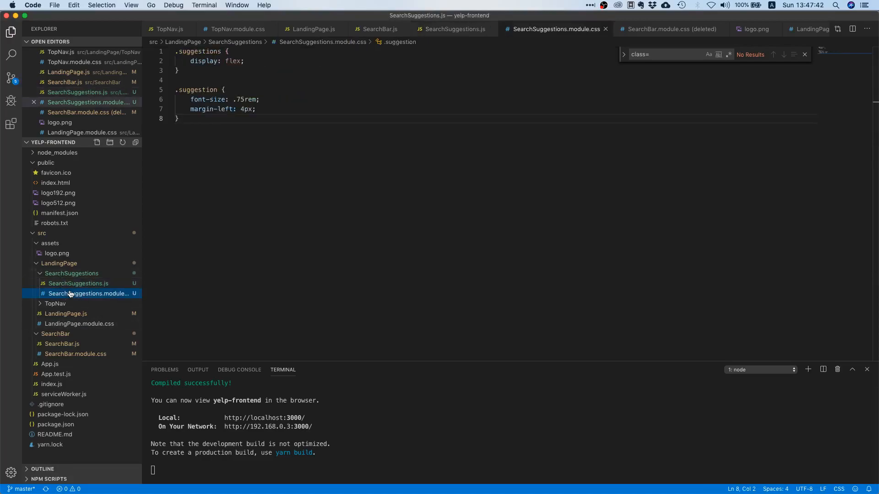
left_click(255, 109)
type("margin-right: 2.5")
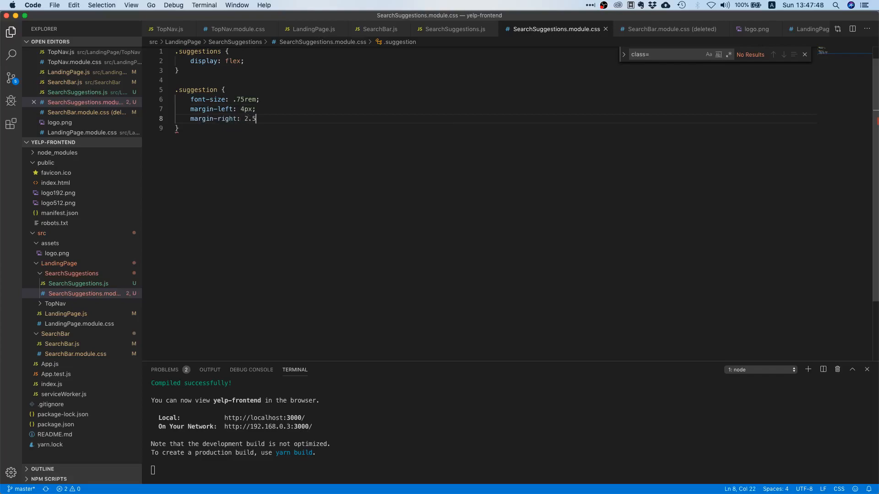
type("rem;")
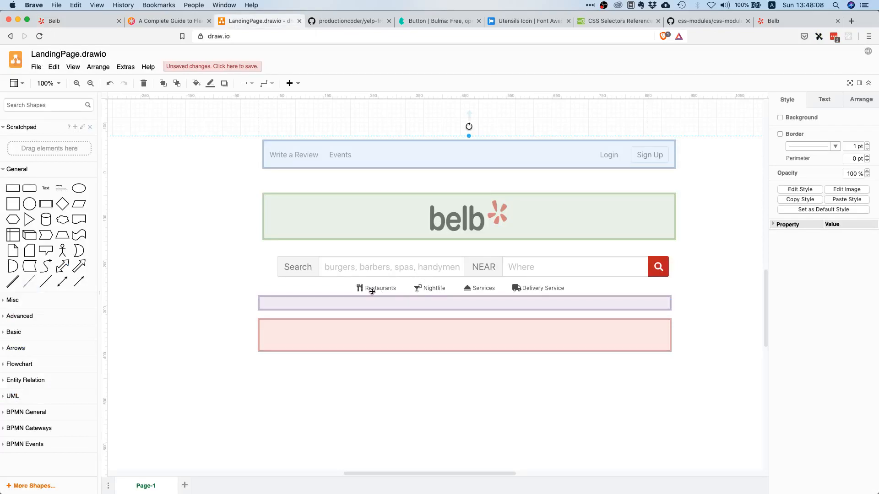
mouse_move(492, 290)
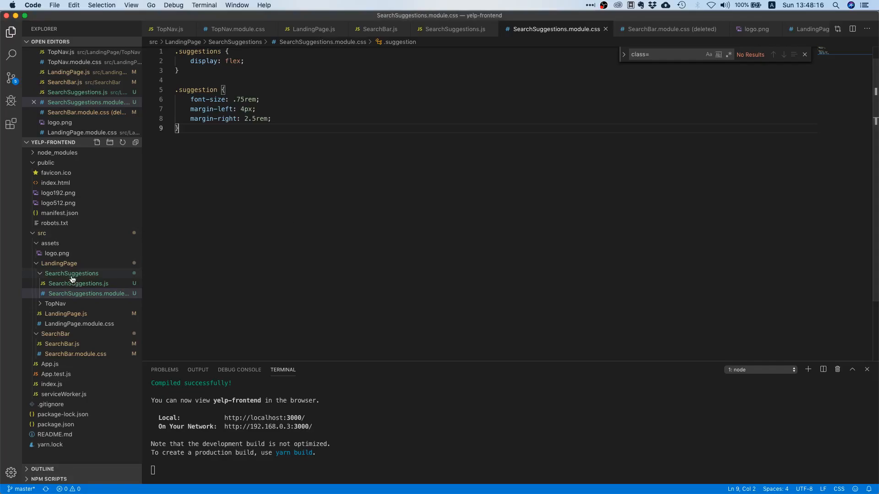
Relabel the duplicated suggestions to Nightlife and Services in SearchSuggestions.js.
left_click(79, 282)
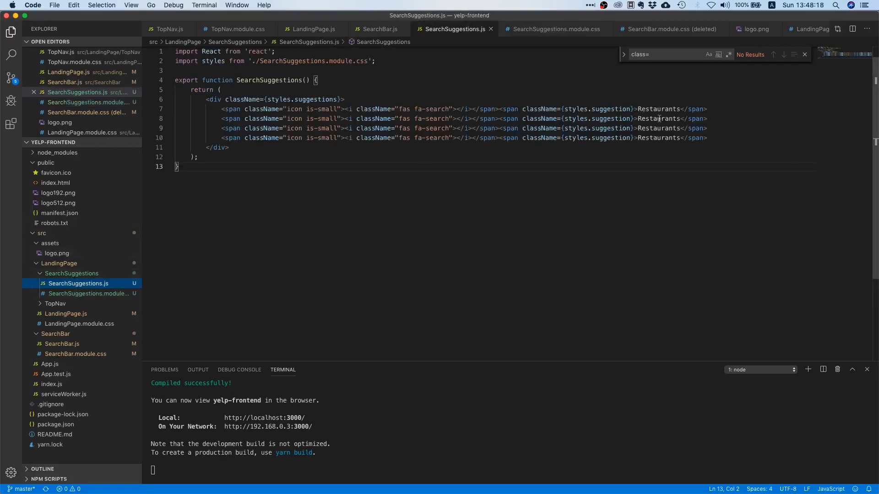
type("Nightlife")
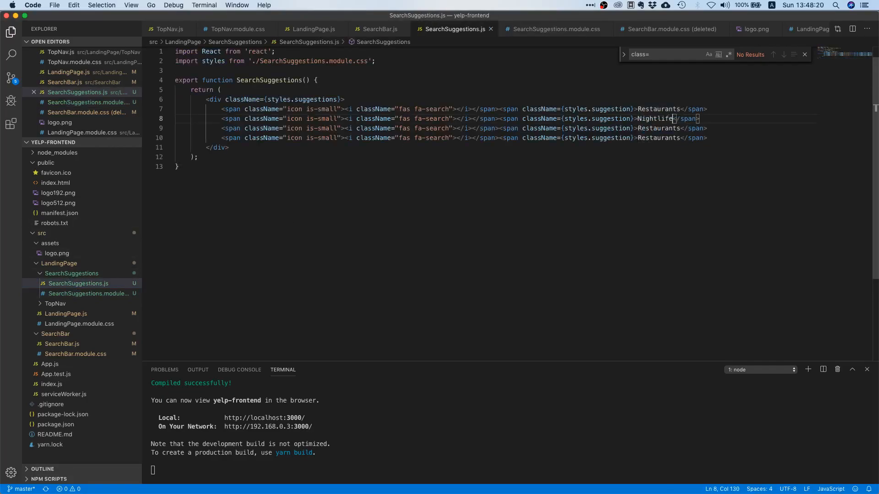
type("Ser")
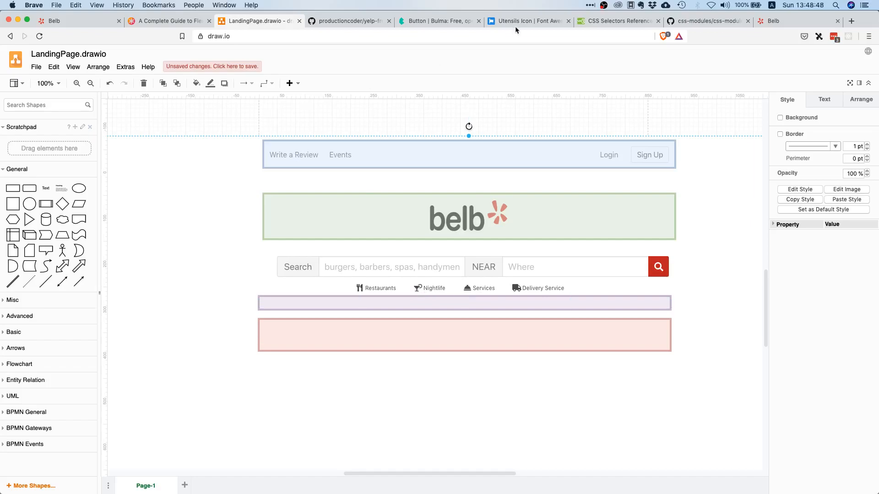
Search Font Awesome for 'cocktail' and view the cocktail icon for Nightlife.
left_click(528, 21)
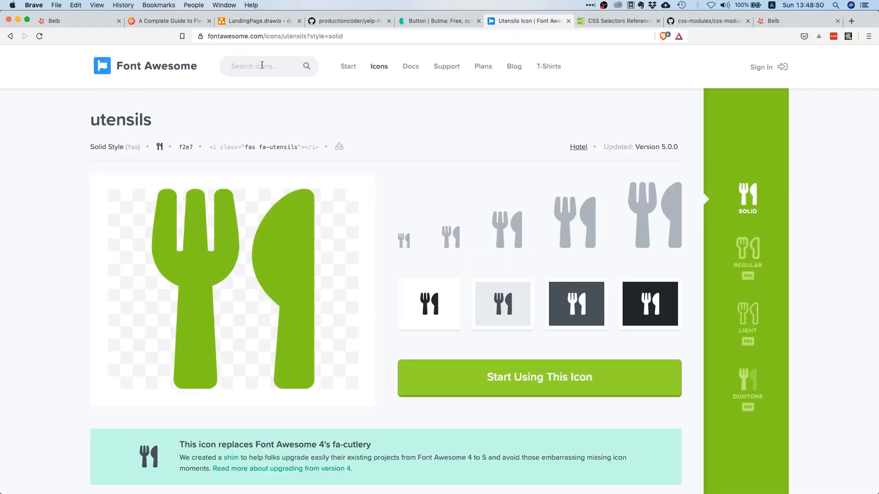
left_click(261, 66)
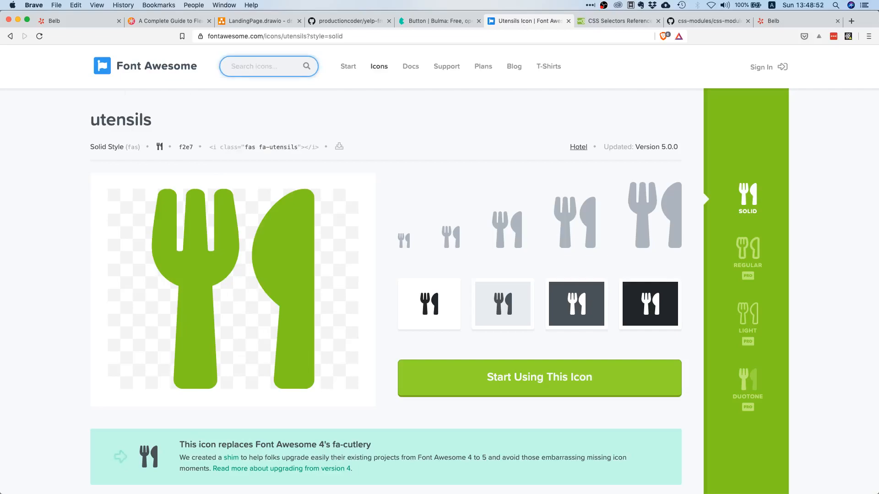
type("cocktail")
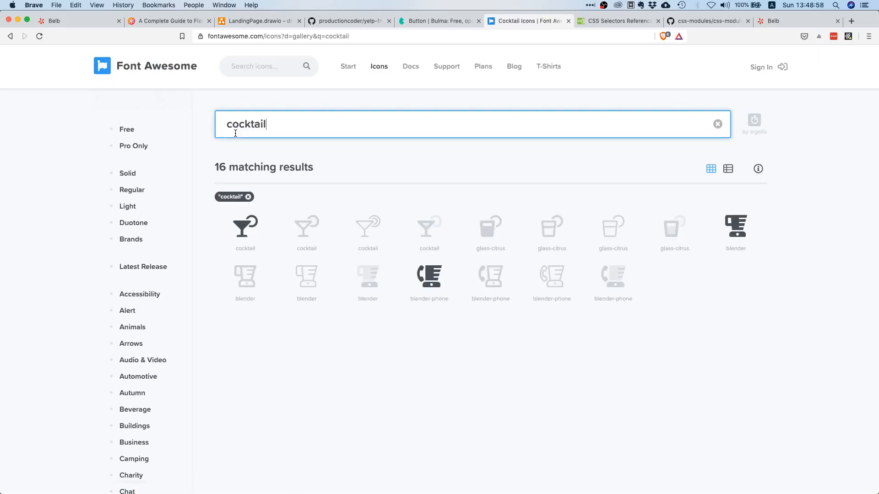
left_click(246, 227)
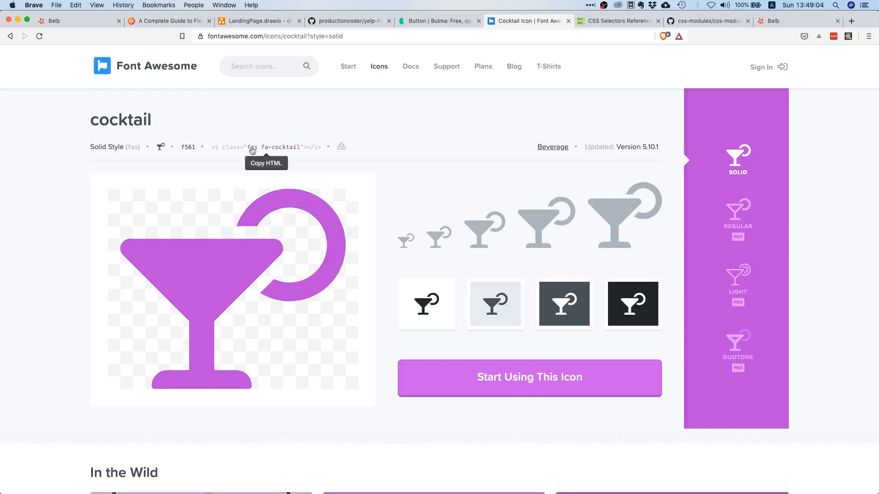
mouse_move(76, 22)
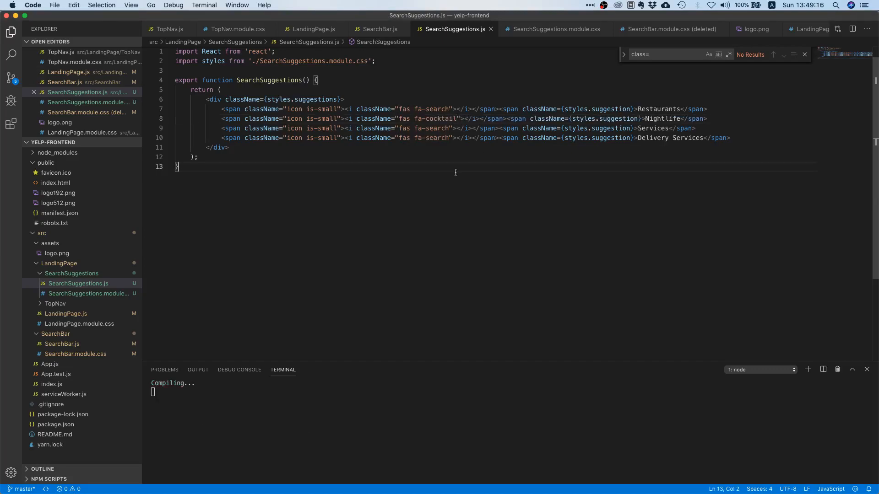
Search 'restaurant' and view the utensils icon for Restaurants.
left_click(528, 21)
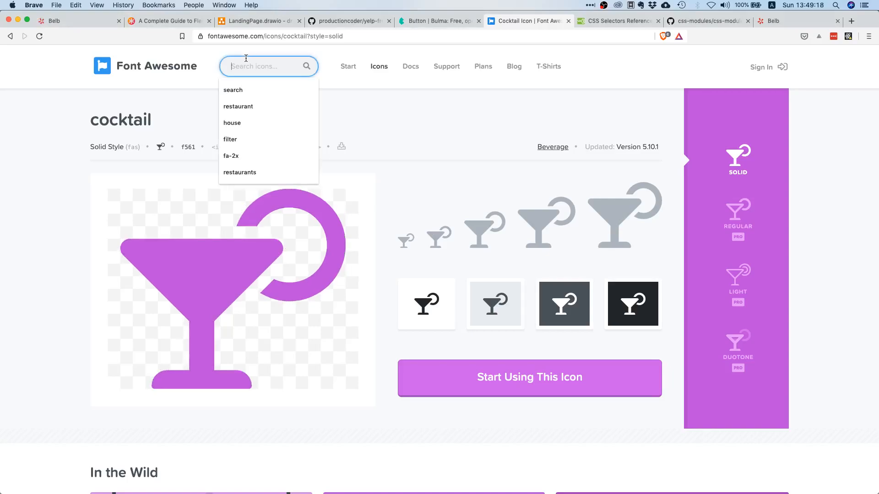
type("resta")
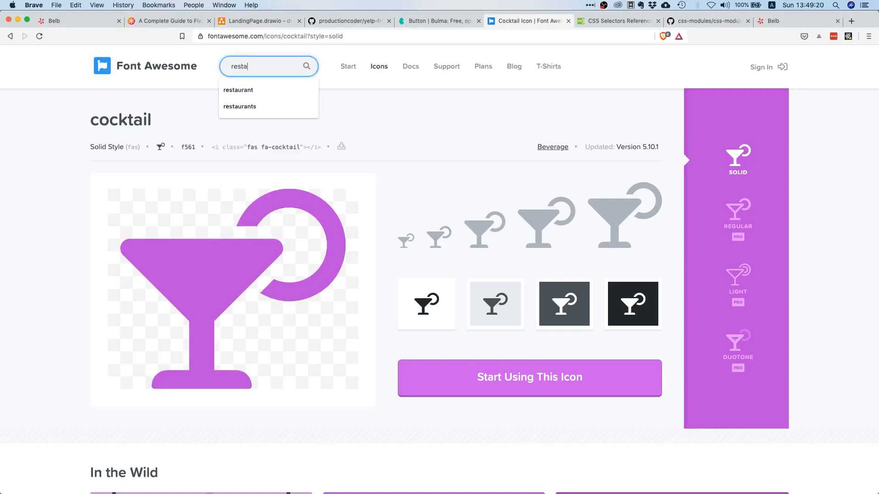
left_click(238, 89)
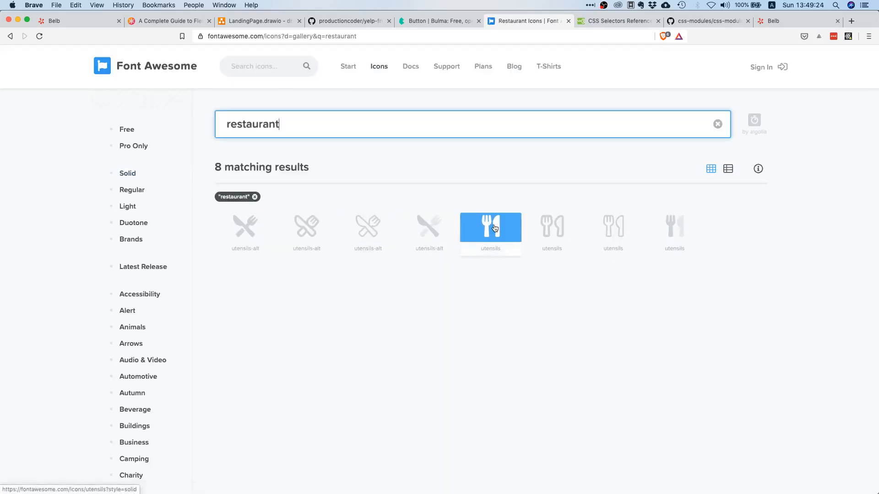
left_click(490, 227)
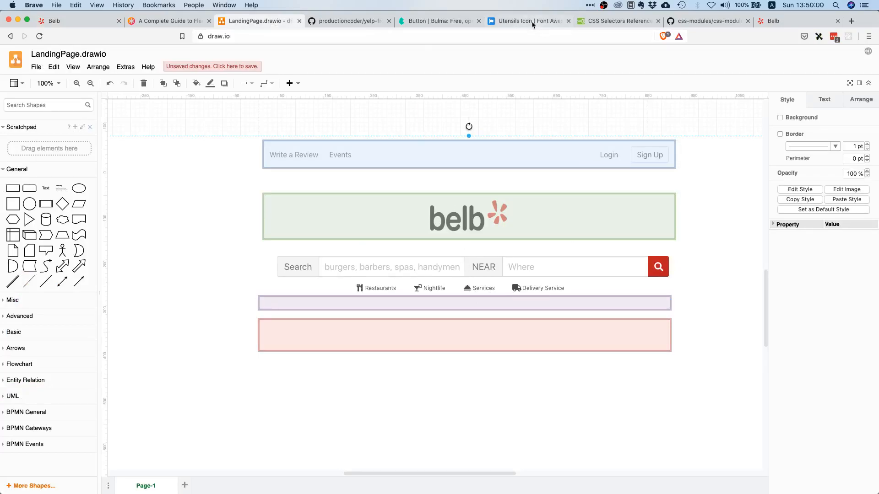
Search 'bell' and view the concierge-bell icon for Services.
left_click(528, 21)
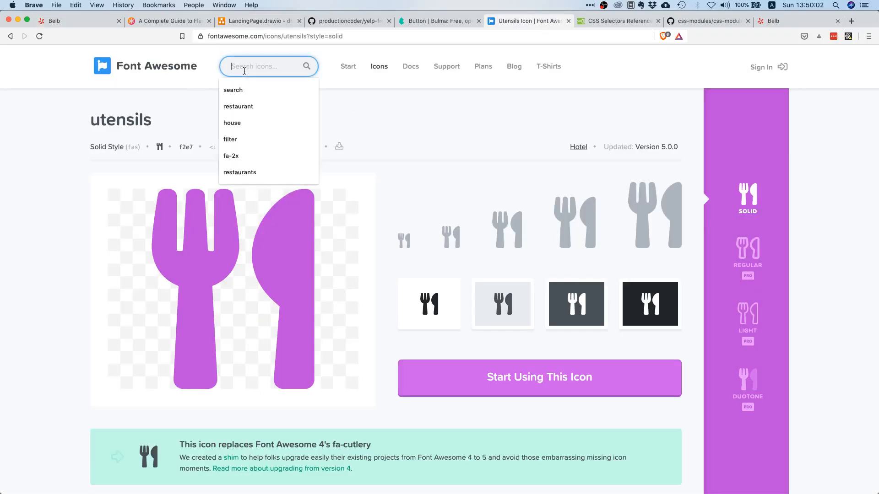
type("bell")
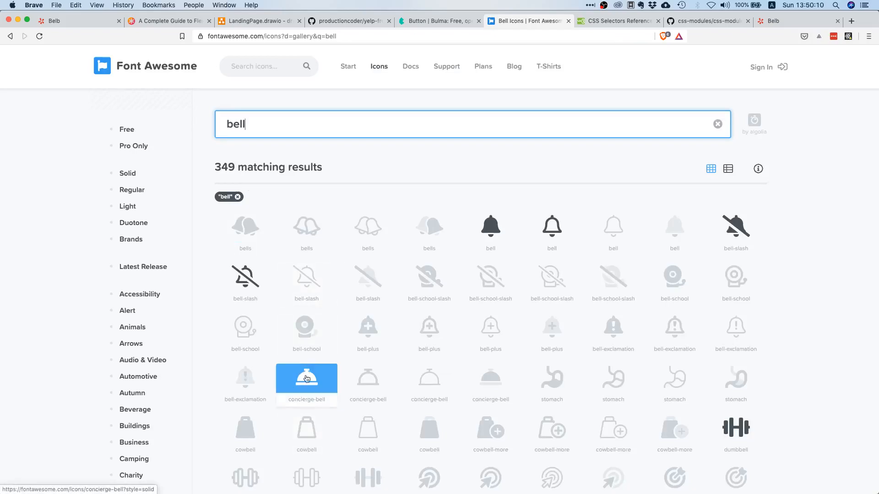
left_click(307, 380)
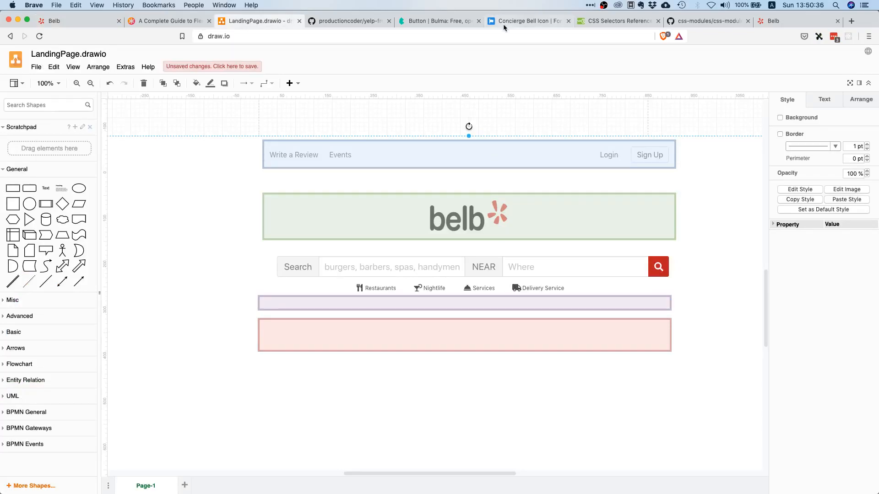
Use the truck icon for Delivery Services and view the landing page on localhost.
left_click(527, 21)
type("truck")
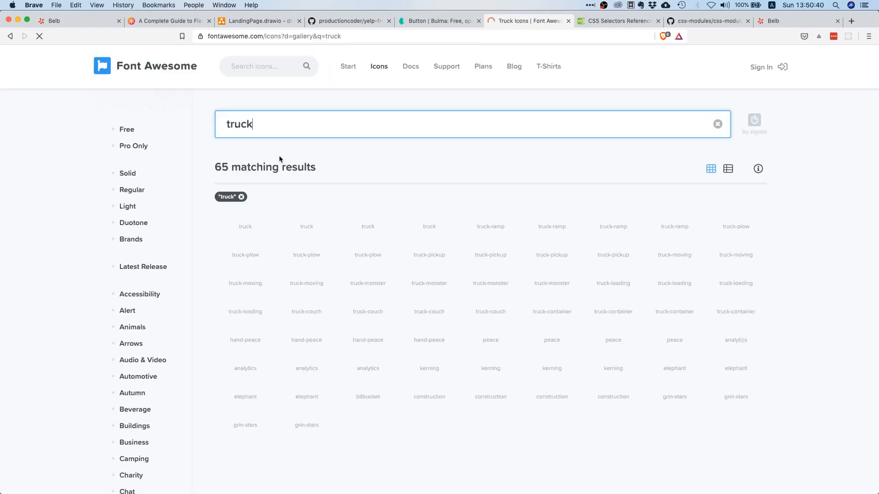
left_click(246, 226)
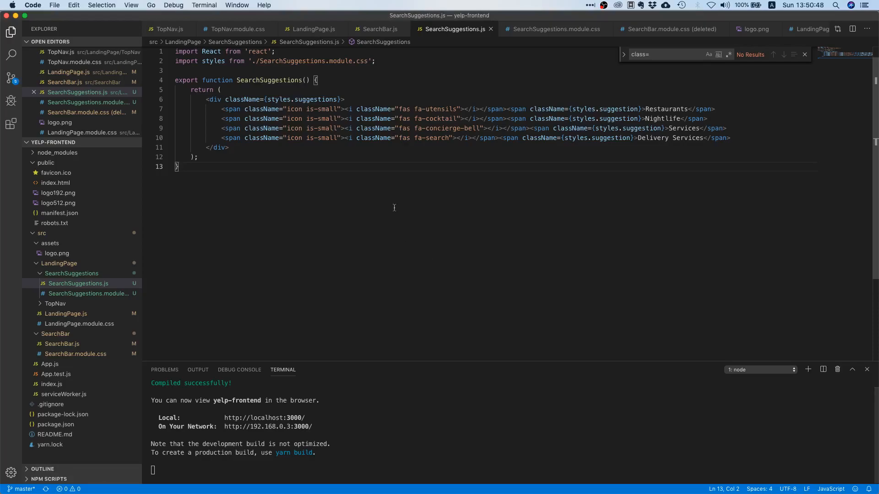
double_click(431, 138)
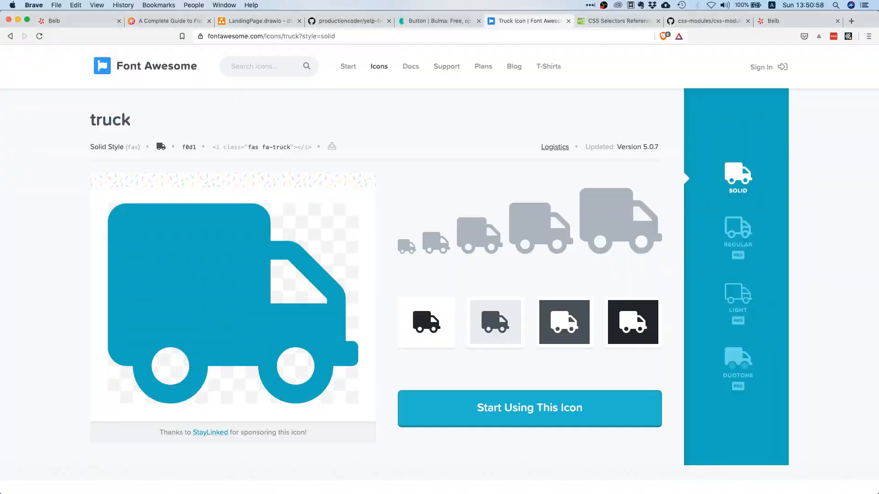
left_click(79, 21)
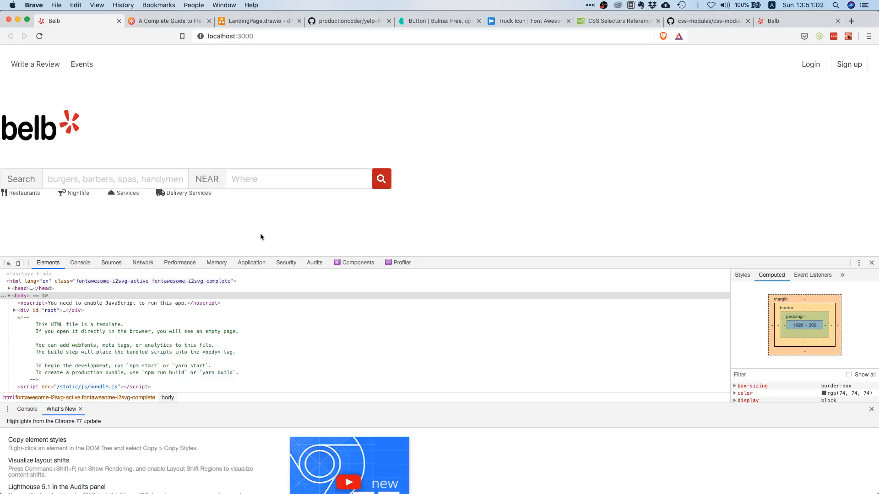
left_click(258, 21)
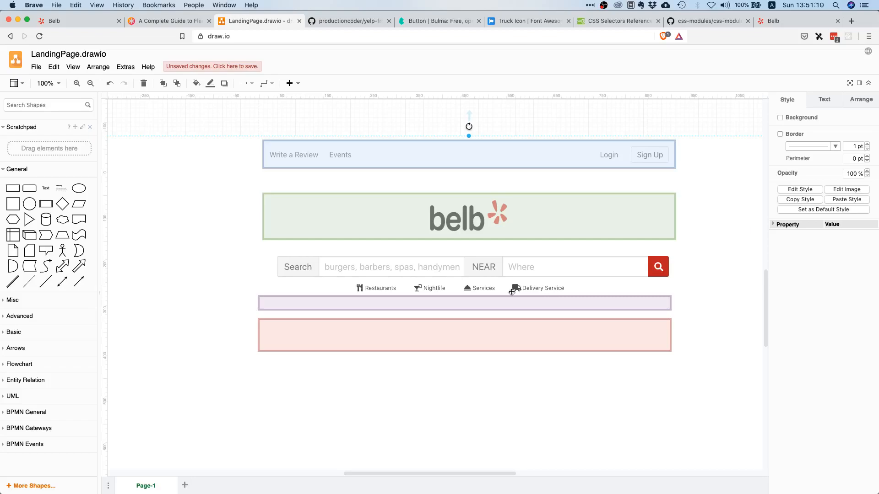
mouse_move(511, 291)
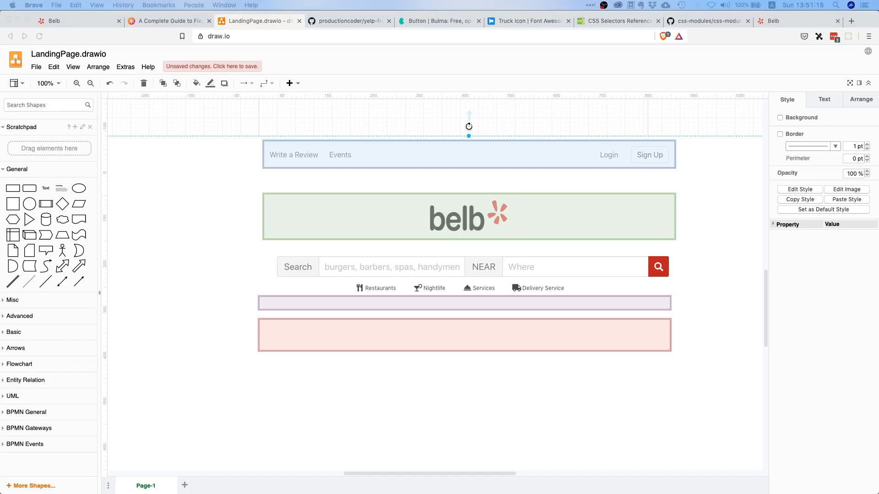
mouse_move(501, 292)
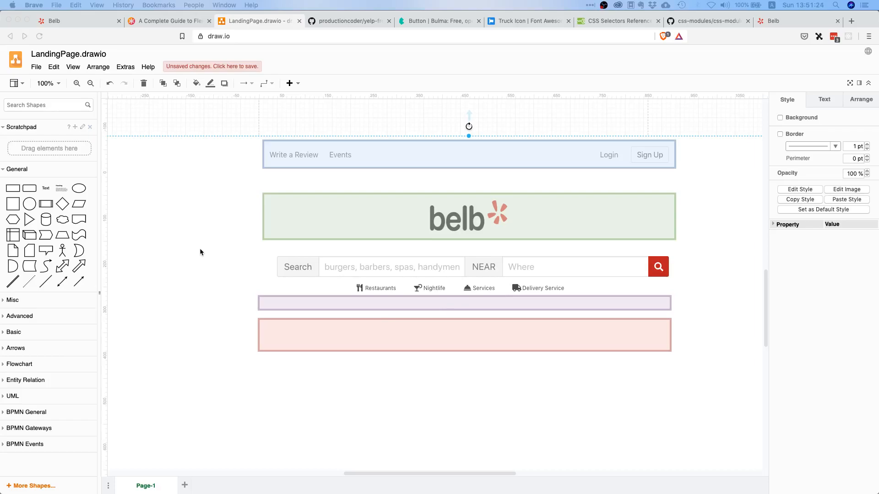
mouse_move(191, 273)
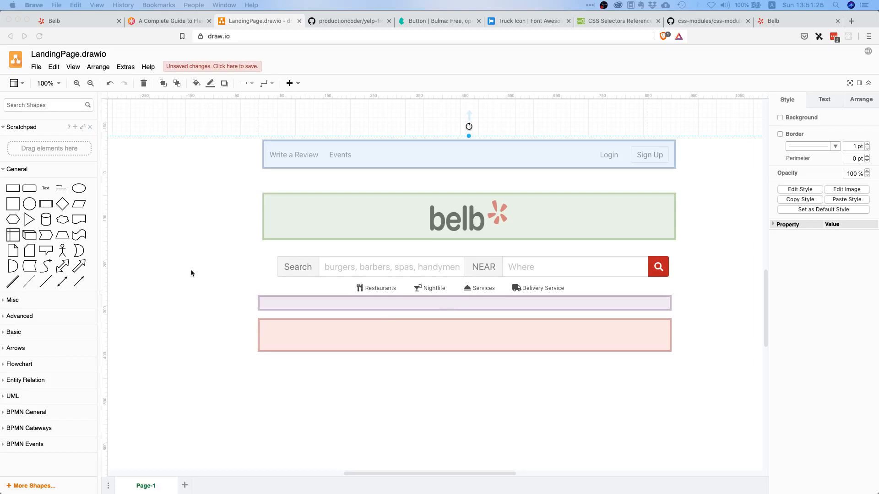
mouse_move(322, 361)
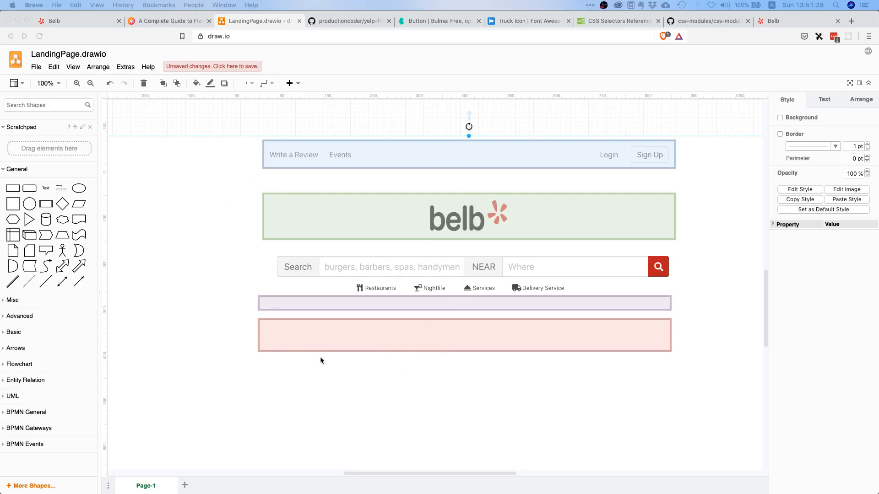
mouse_move(301, 374)
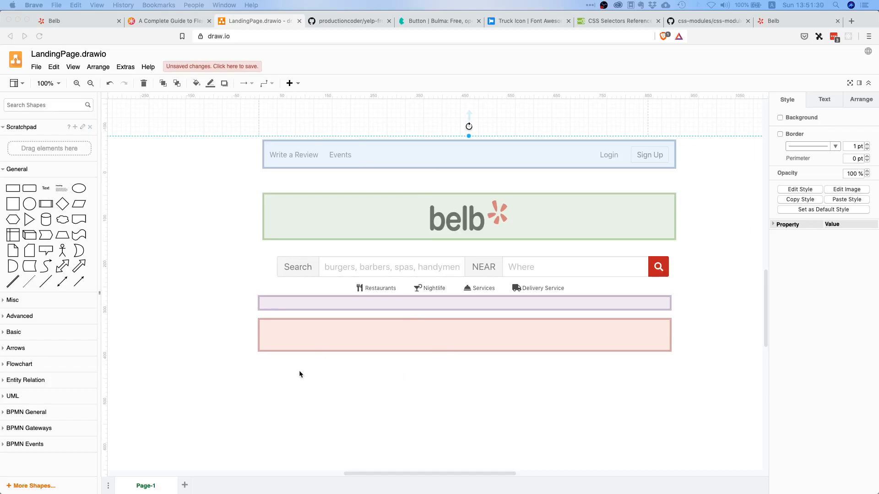
mouse_move(241, 378)
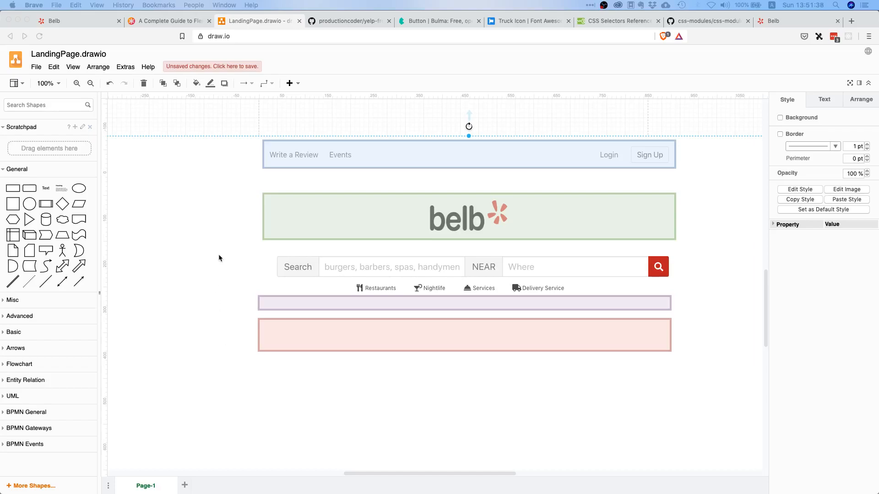
mouse_move(159, 104)
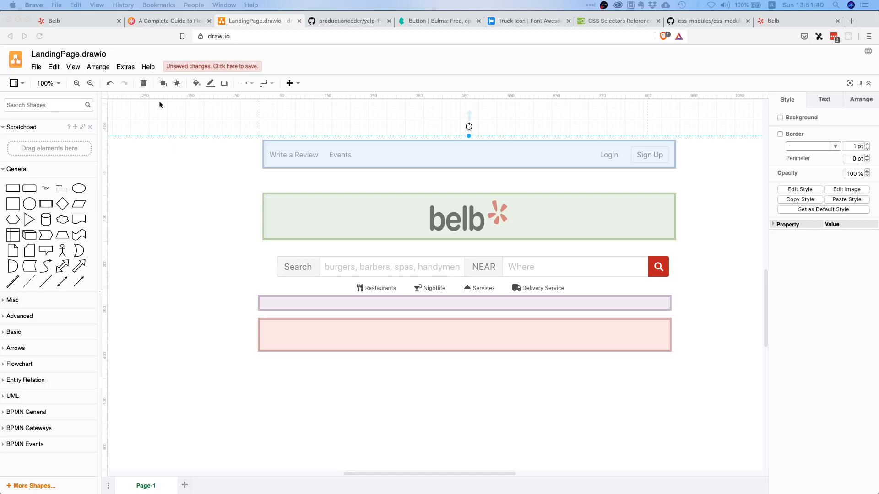
left_click(79, 21)
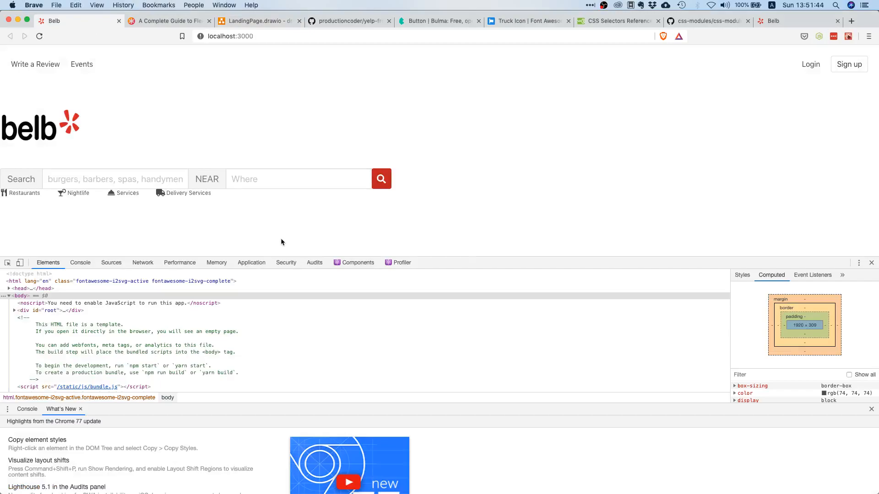